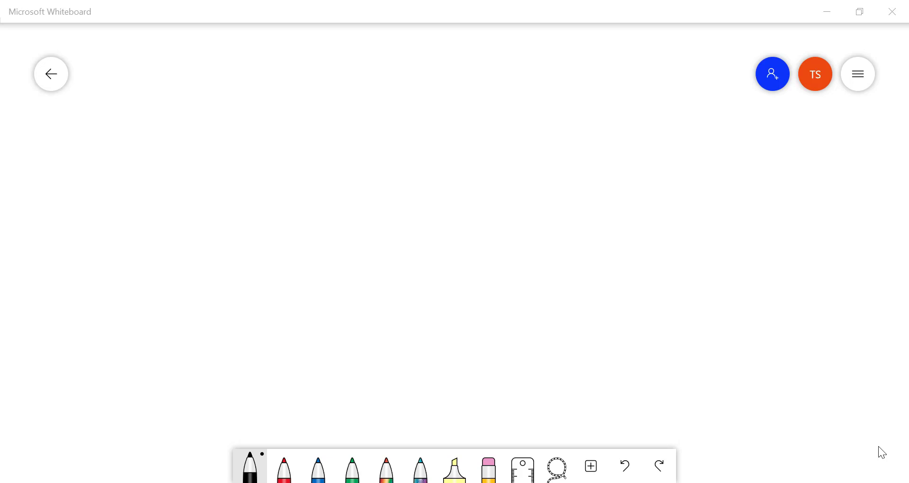
Step: Handwrite an underlined EEC105 heading and the question 'What is economics?'
drag(210, 82, 204, 101)
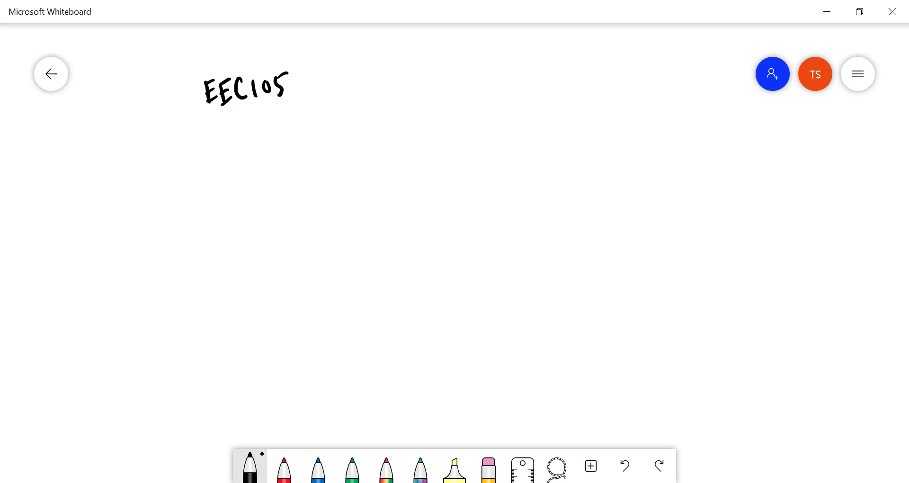
drag(211, 115, 301, 107)
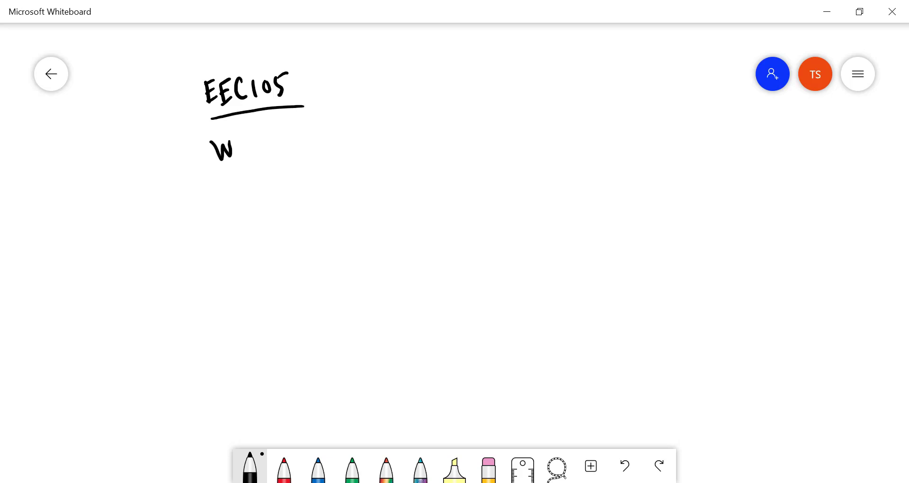
drag(221, 151, 295, 147)
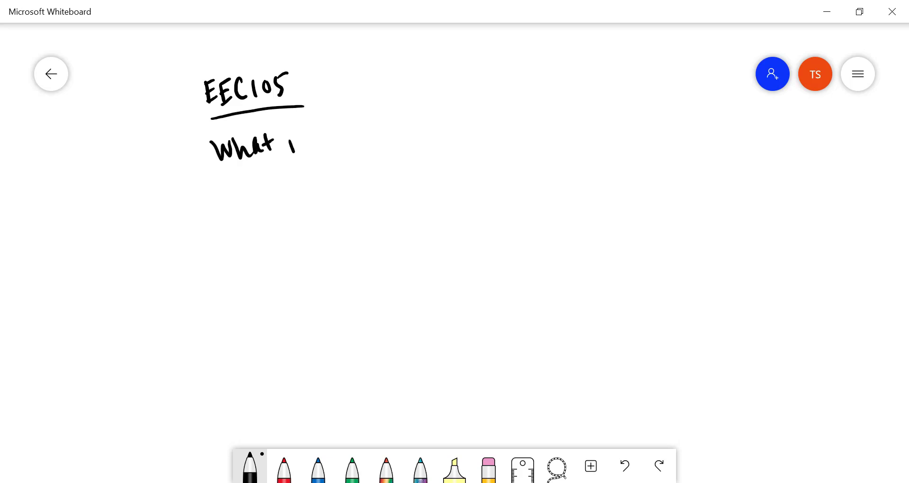
drag(296, 144, 344, 144)
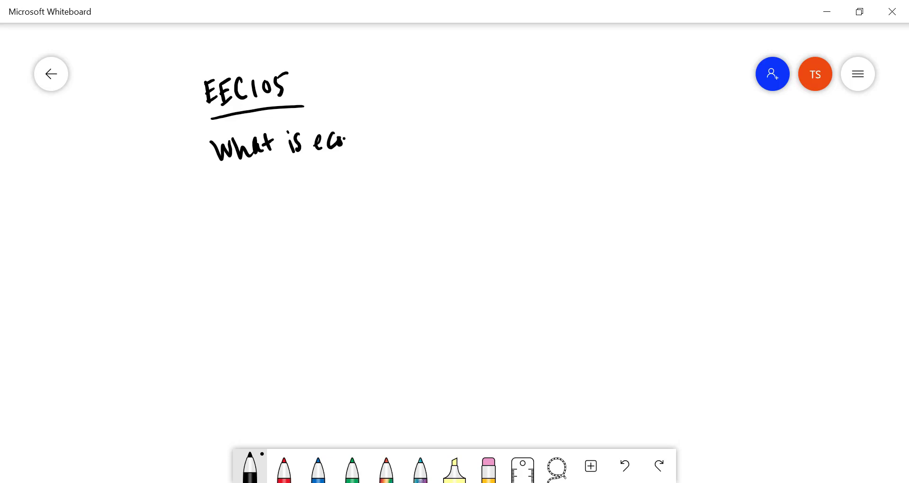
drag(347, 139, 423, 139)
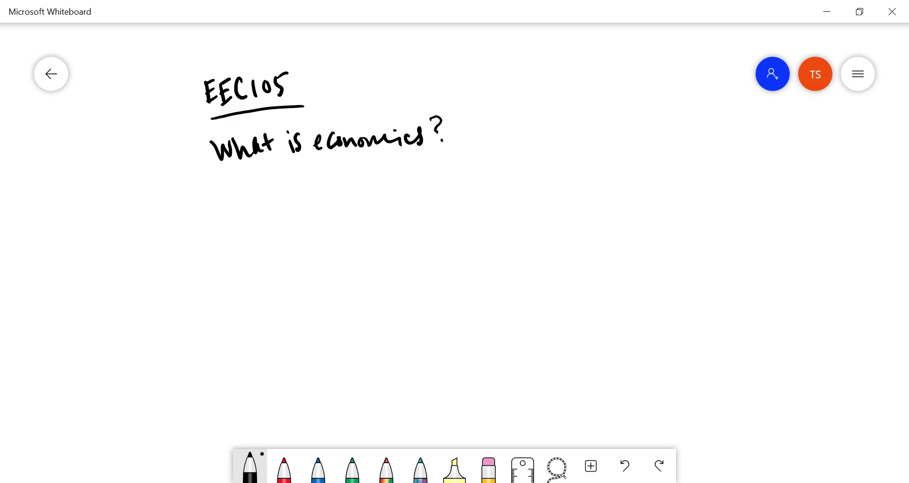
Step: Handwrite the bullet '- The study of tradeoffs: "no free lunch".'
drag(264, 192, 353, 183)
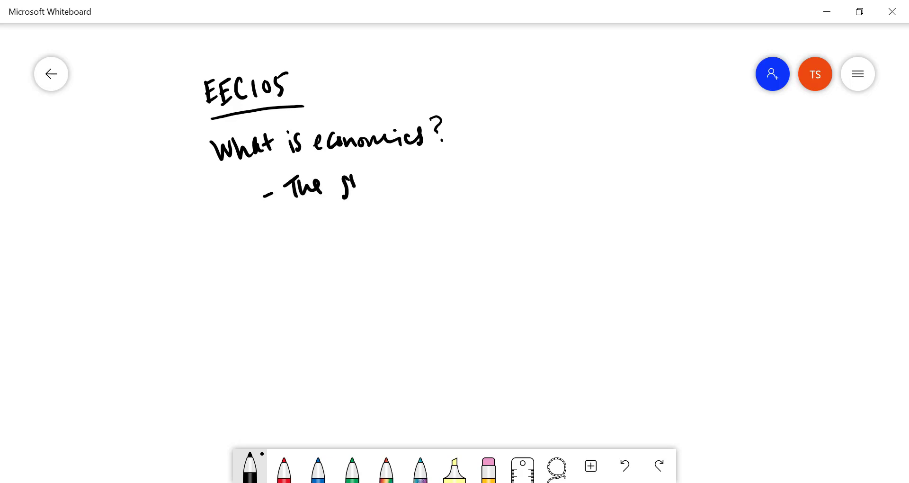
drag(342, 185, 423, 186)
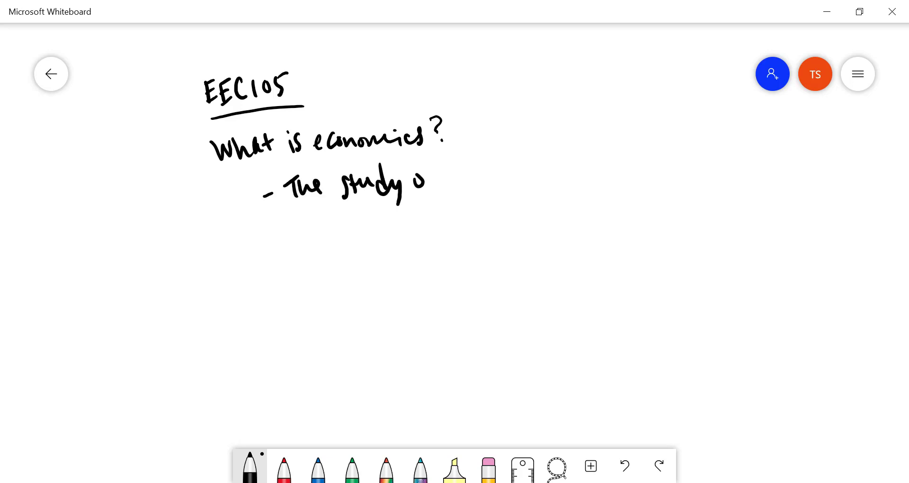
drag(426, 186, 487, 182)
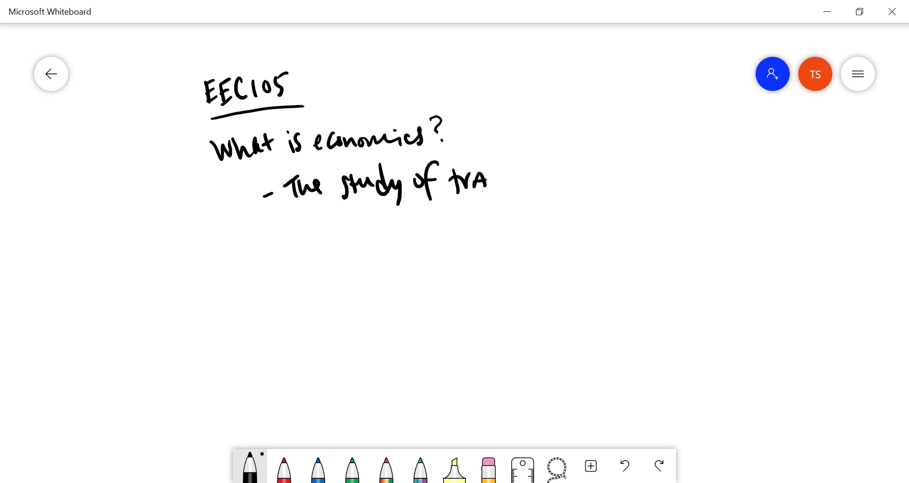
drag(492, 180, 553, 180)
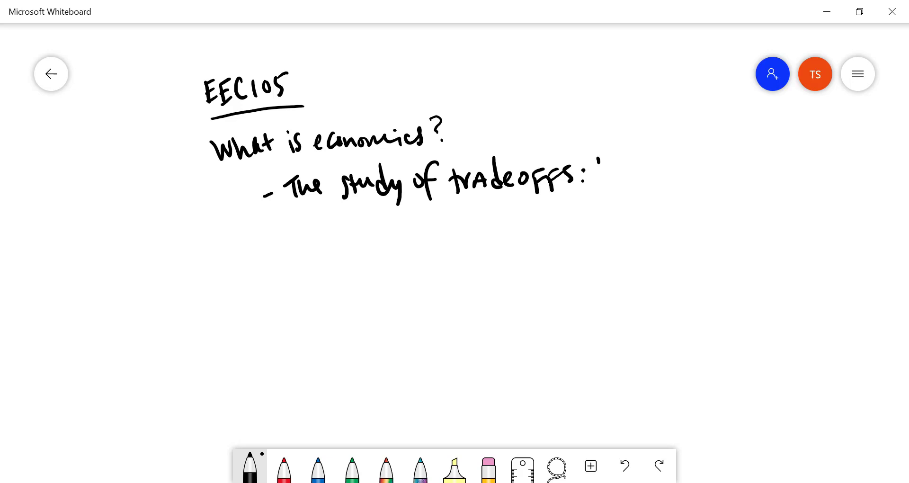
drag(591, 174, 649, 174)
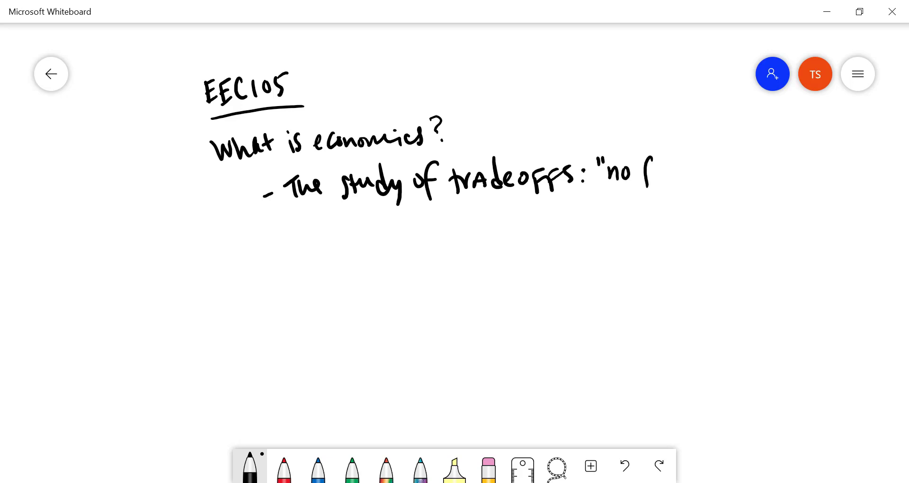
drag(634, 174, 690, 174)
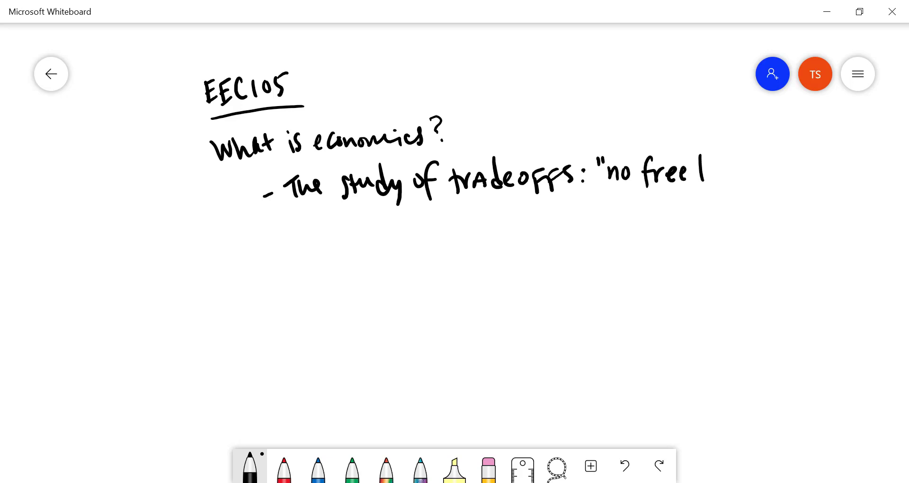
drag(707, 168, 771, 174)
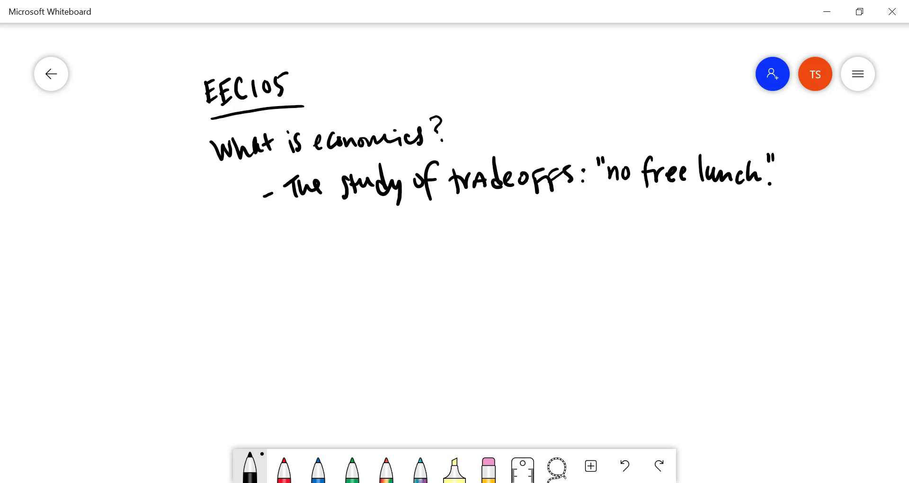
Step: Handwrite the bullet '- we always look at' with sub-bullets '- costs' and '- benefits' beneath it
drag(270, 240, 278, 238)
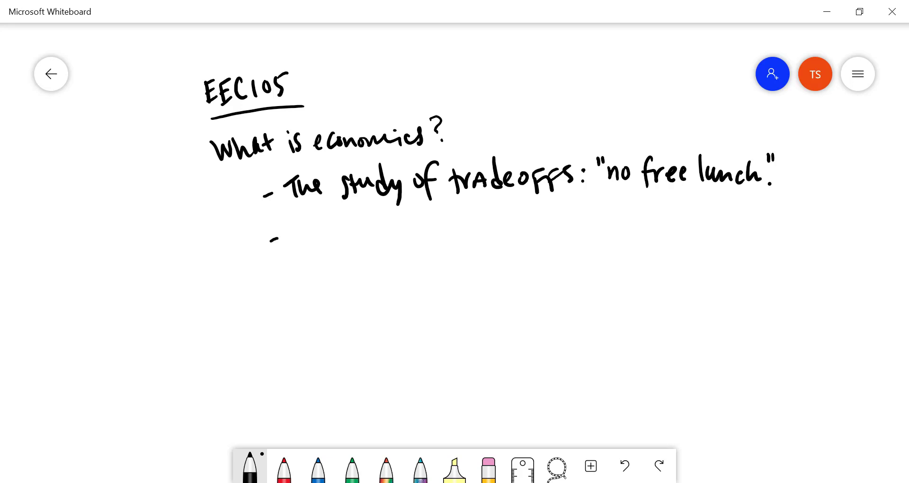
drag(289, 238, 330, 235)
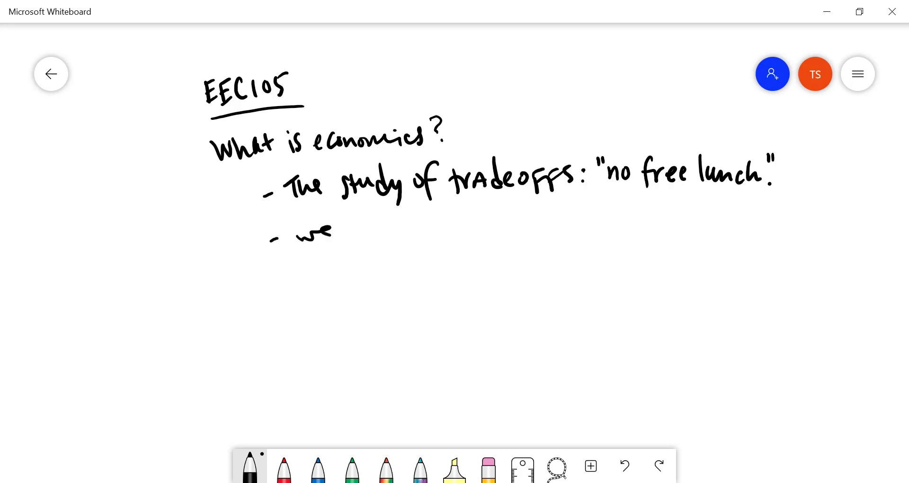
drag(344, 232, 394, 232)
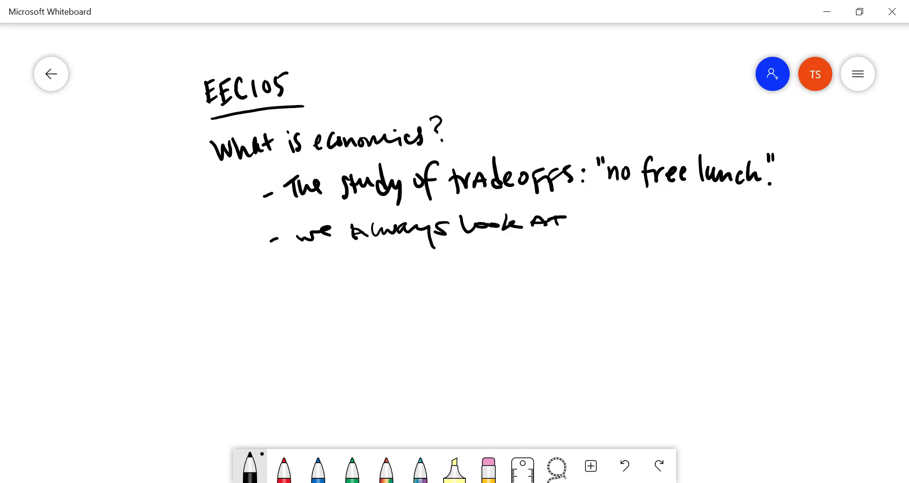
drag(352, 262, 388, 254)
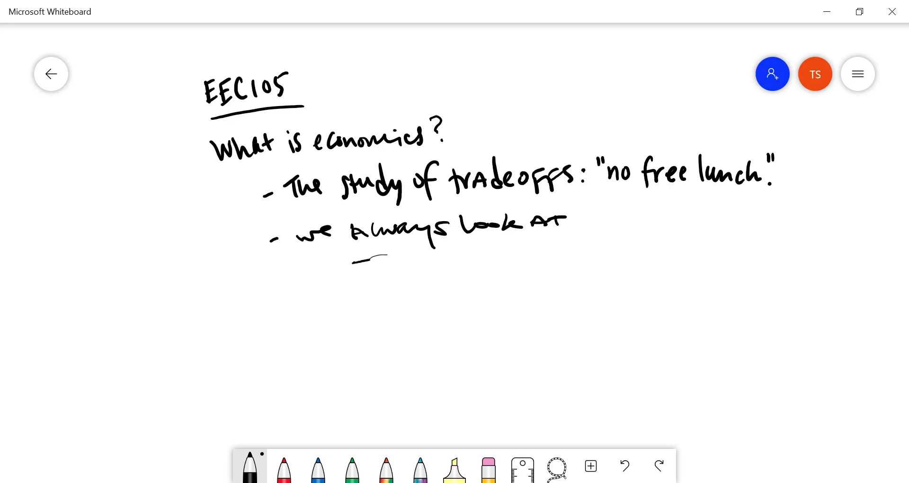
drag(371, 259, 440, 258)
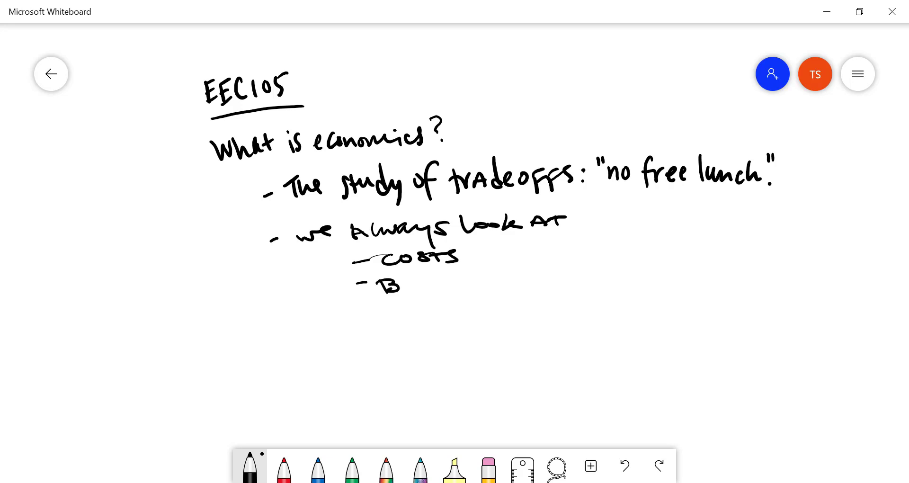
drag(385, 284, 499, 284)
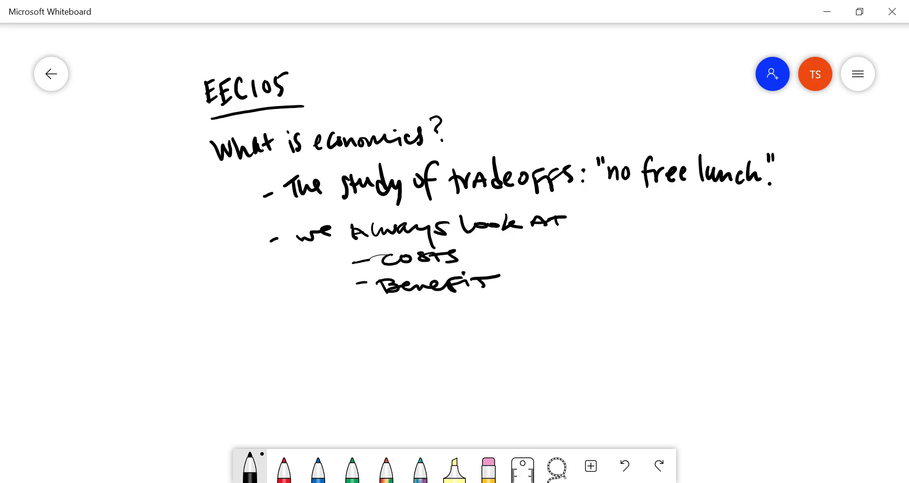
scroll(down, 3)
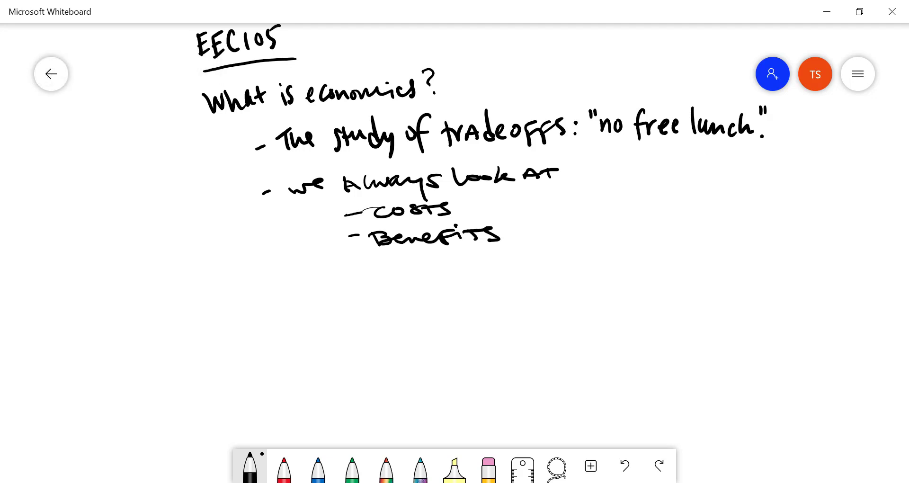
Step: Handwrite the heading 'Private purchase Decision:' and the bullet 'cost: money you pay'
drag(232, 290, 284, 301)
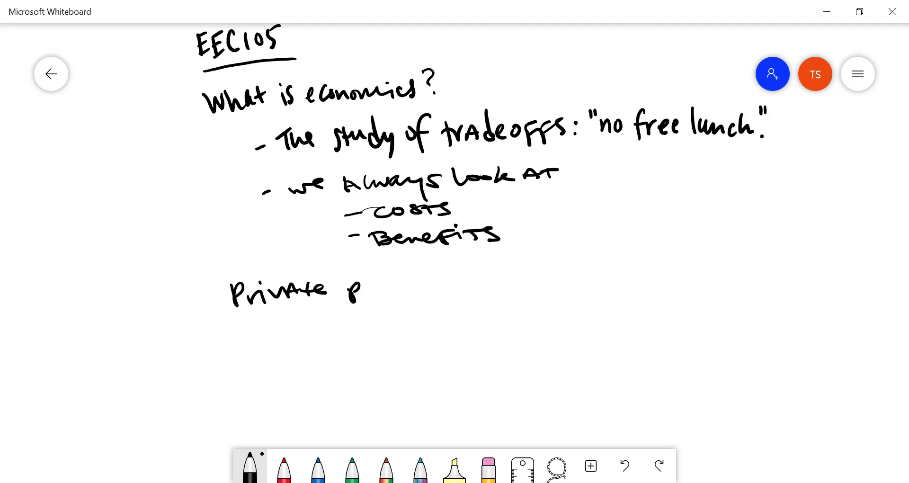
drag(360, 290, 453, 284)
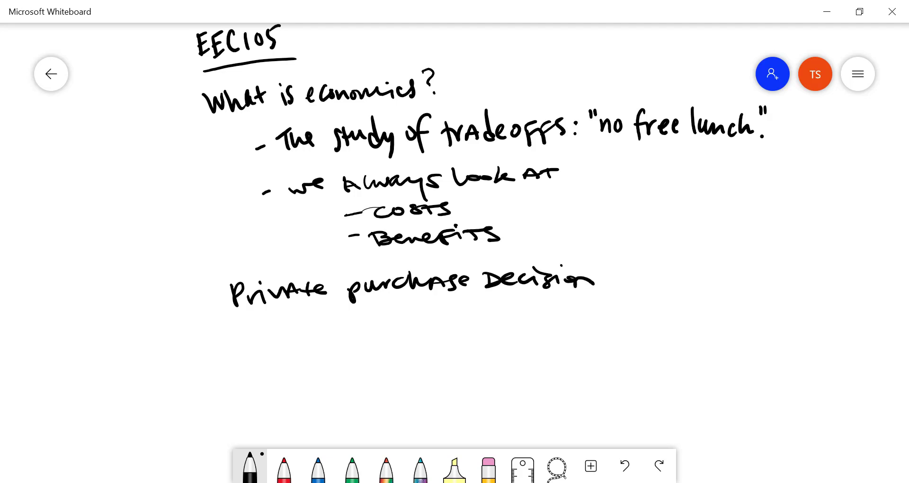
click(609, 283)
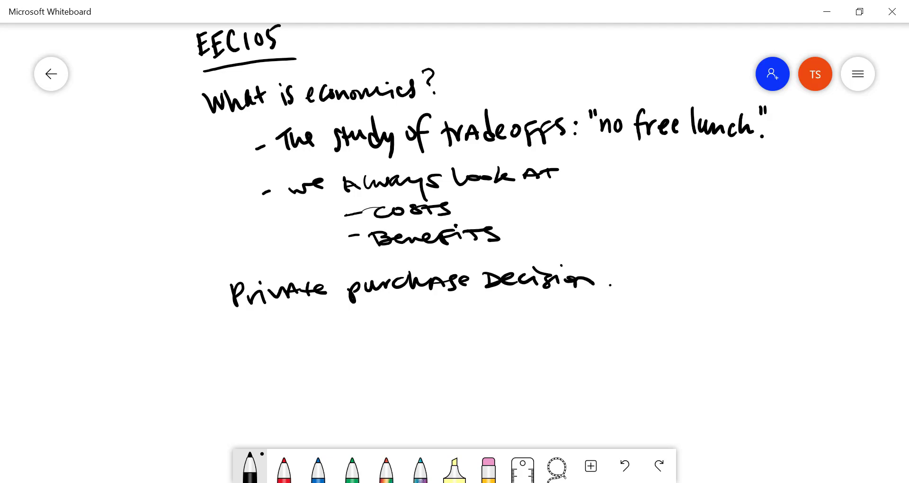
drag(277, 325, 298, 323)
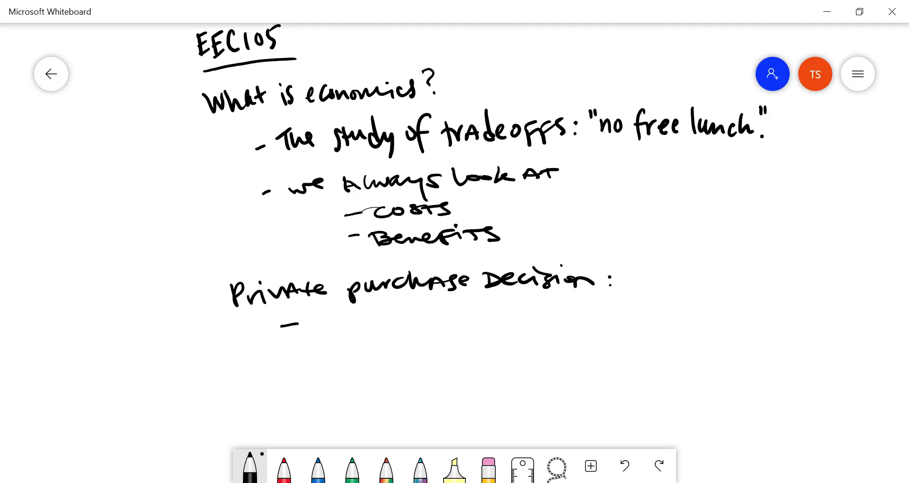
drag(322, 331, 336, 321)
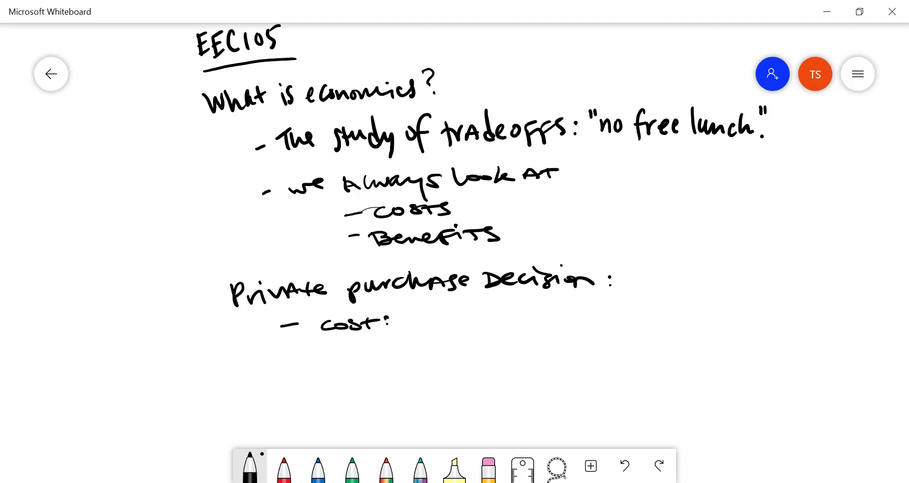
drag(406, 319, 472, 319)
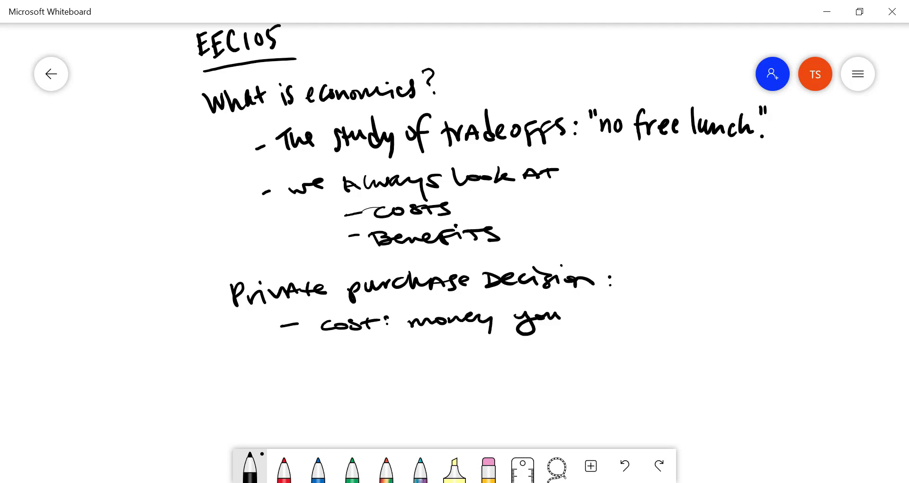
drag(570, 316, 620, 317)
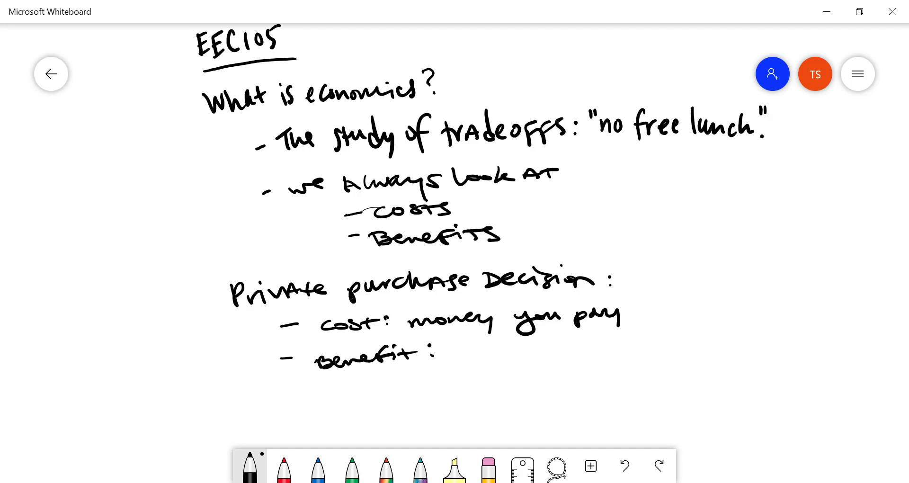
Step: Handwrite the bullet 'benefit: value/happiness/etc. you get from the product'
drag(452, 357, 505, 357)
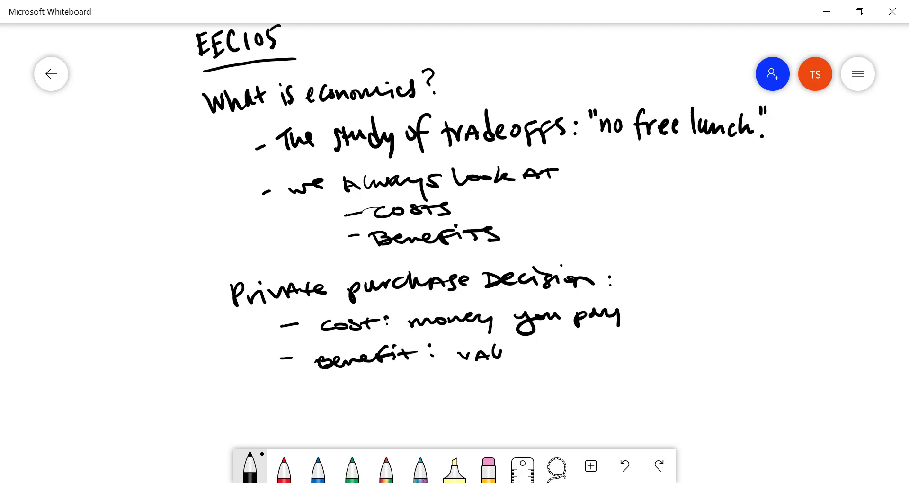
drag(499, 353, 539, 350)
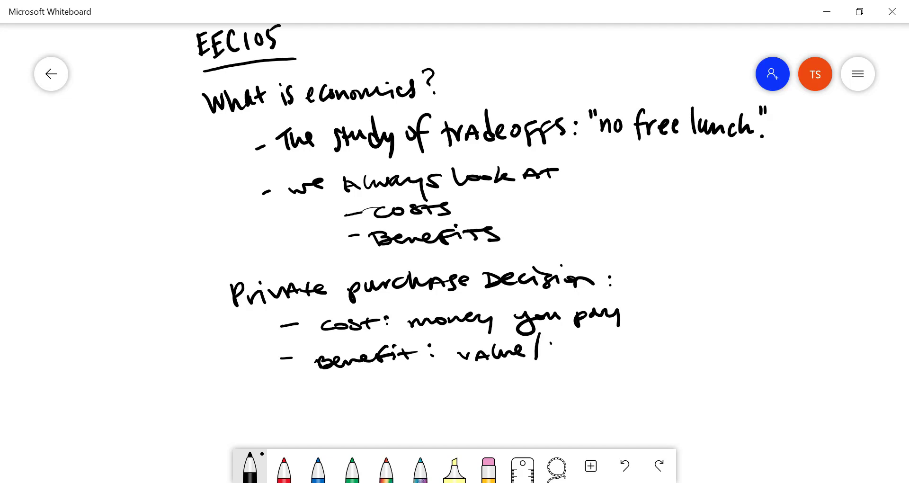
drag(548, 353, 600, 353)
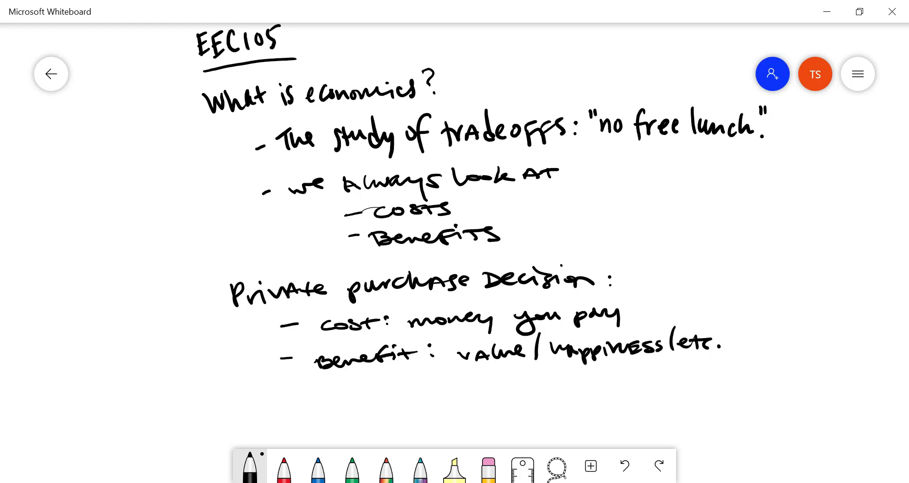
drag(727, 345, 786, 347)
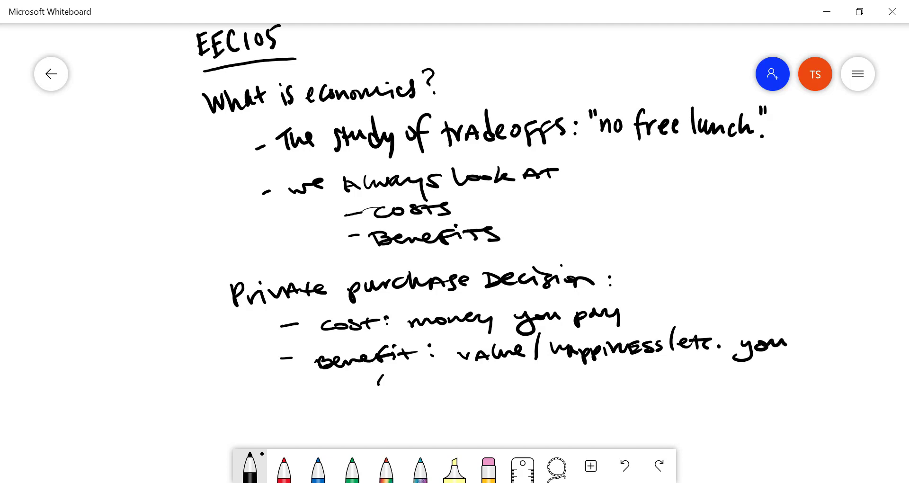
drag(377, 380, 492, 380)
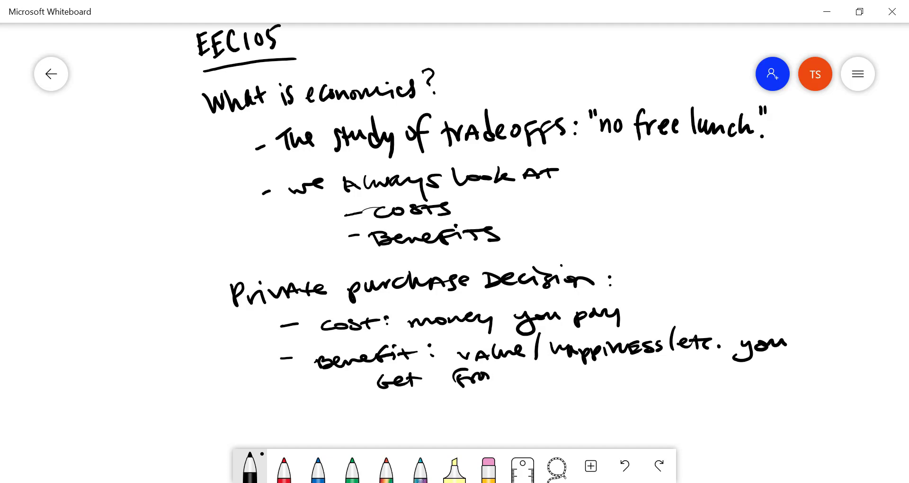
drag(504, 379, 597, 379)
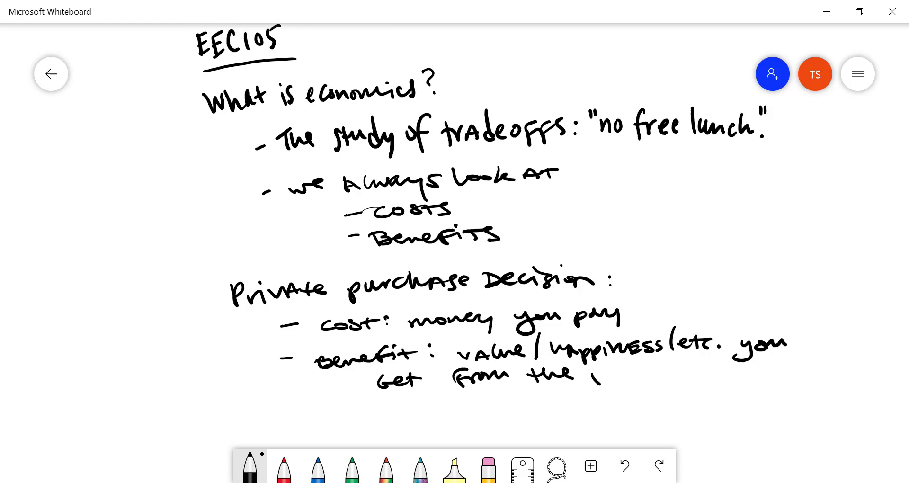
drag(582, 373, 680, 371)
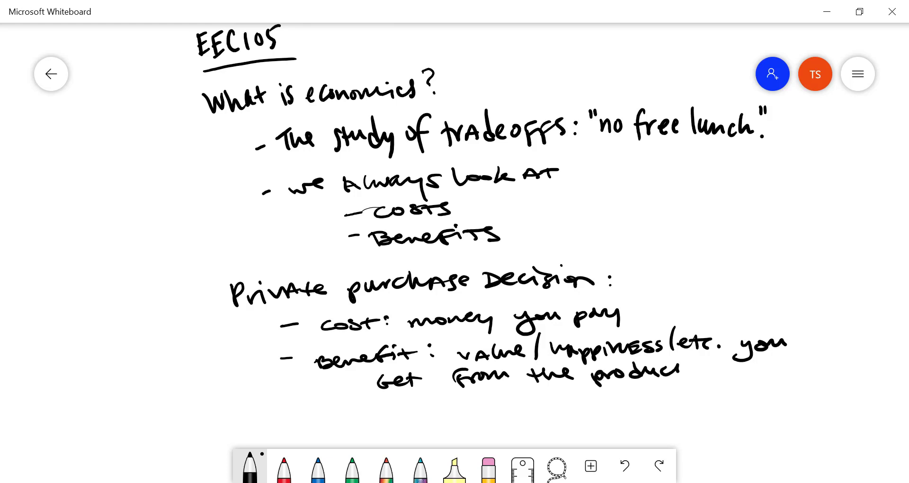
Step: Scroll the canvas down after closing the benefit line with a period
scroll(down, 3)
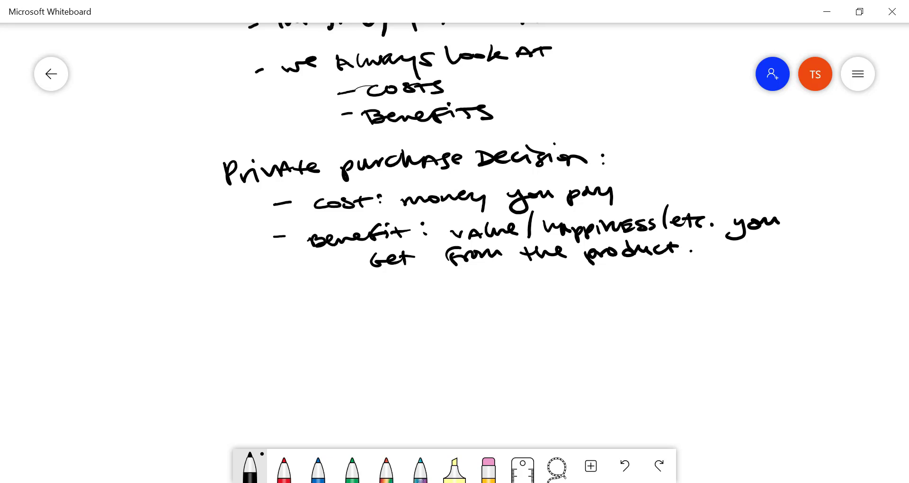
Step: Handwrite '1. Private Decisions: Buy a pack of cigarettes?' and start '2. Public Decisions:' below
scroll(down, 3)
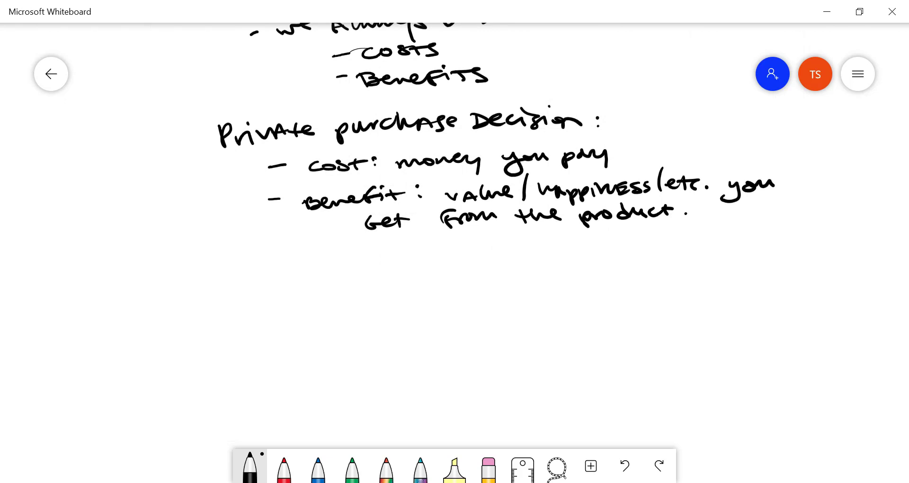
drag(249, 284, 316, 284)
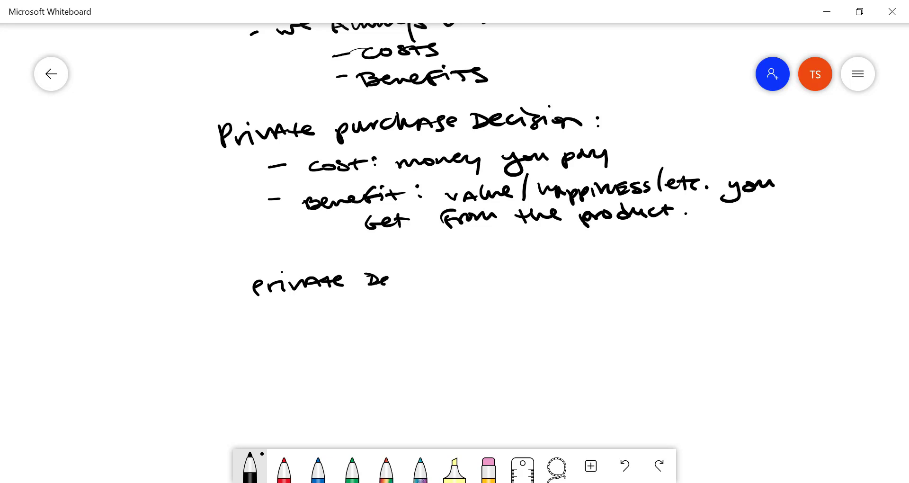
drag(388, 278, 472, 284)
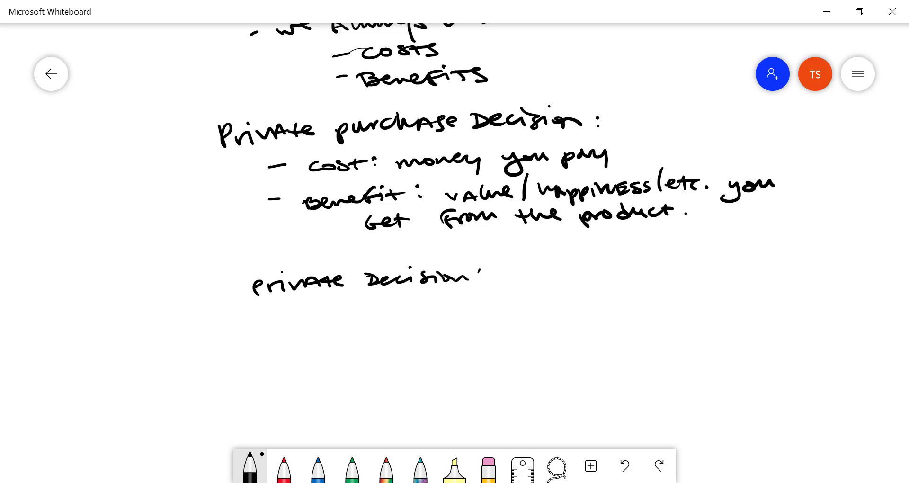
drag(209, 284, 221, 295)
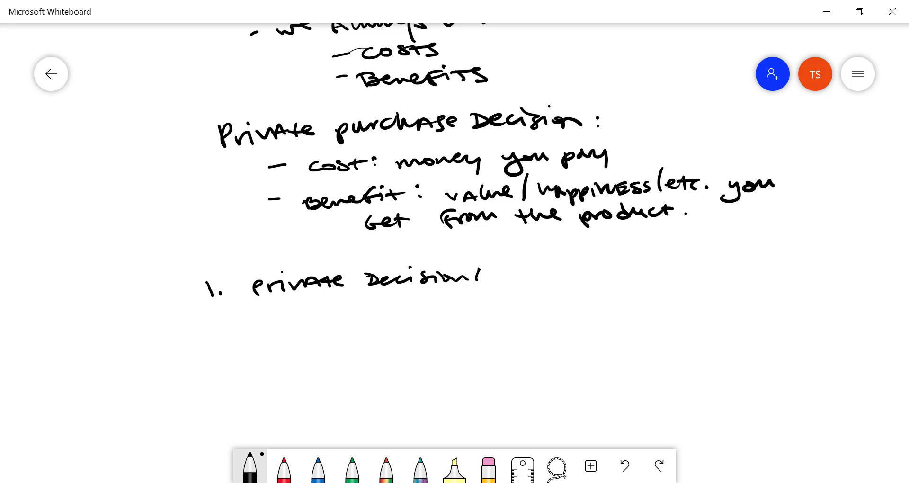
drag(469, 276, 504, 278)
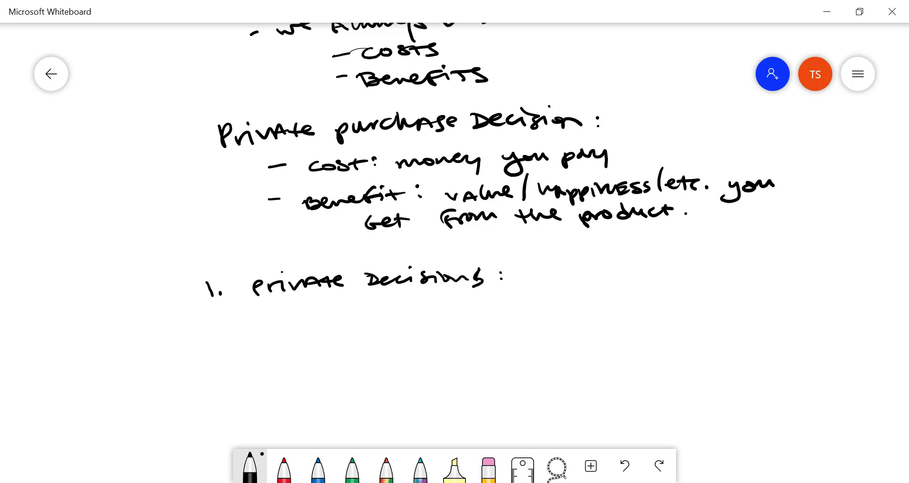
drag(519, 276, 584, 273)
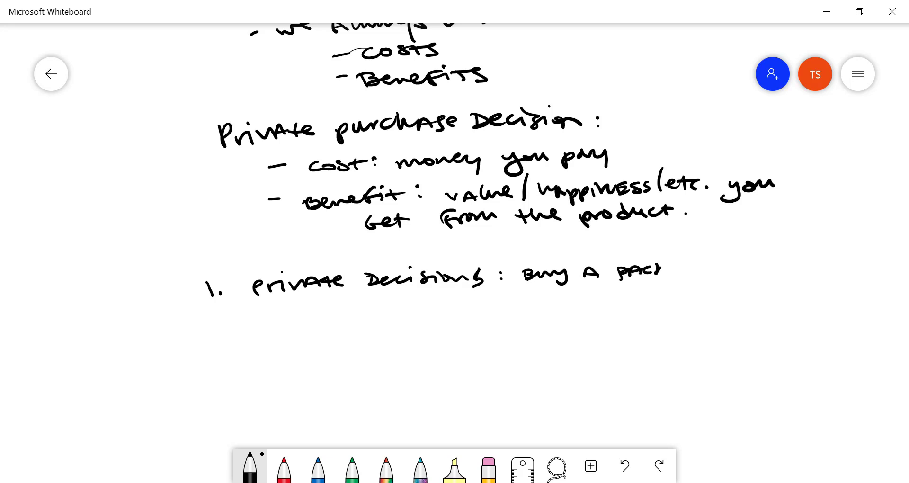
drag(660, 272, 733, 272)
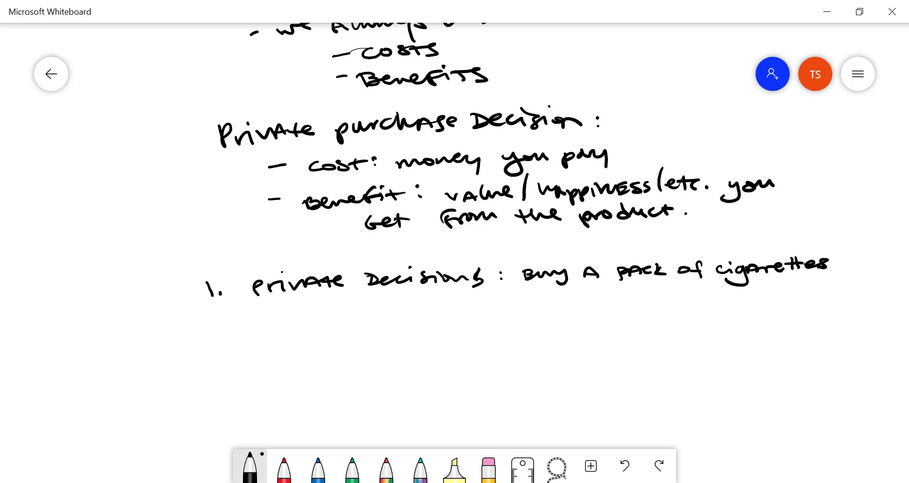
drag(846, 249, 850, 269)
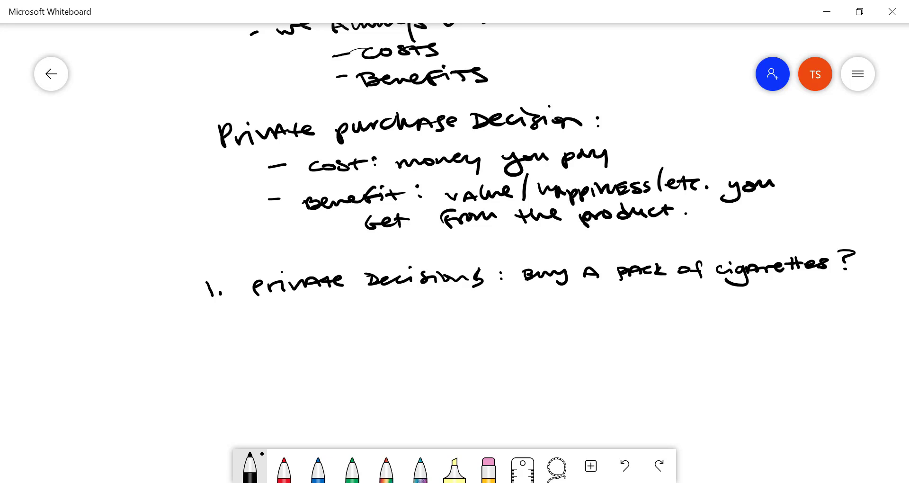
drag(205, 325, 295, 322)
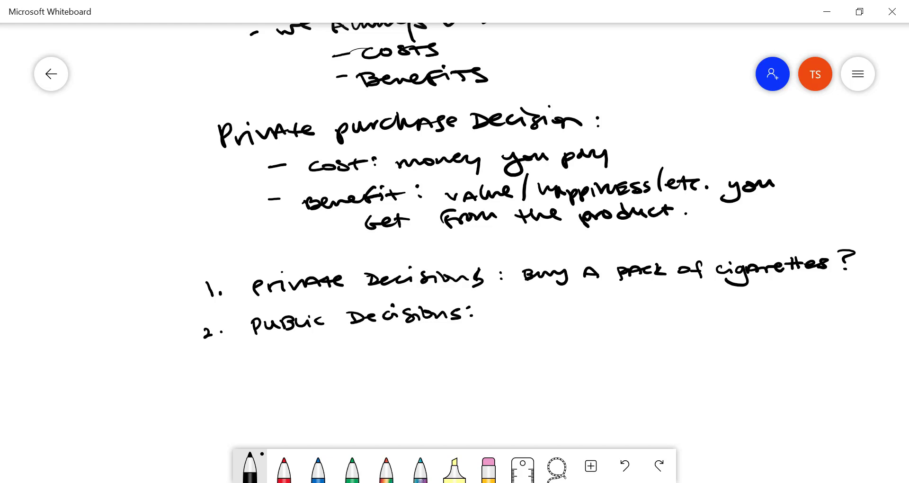
Step: Handwrite 'whether/how much to tax cigarettes?' after 'Public Decisions:' and begin a PRIVATE Decision heading
drag(504, 310, 495, 328)
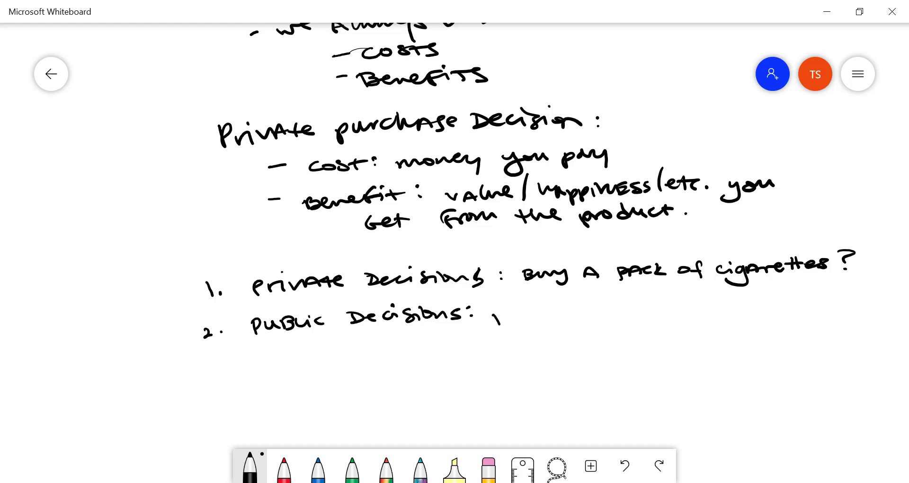
drag(492, 317, 574, 316)
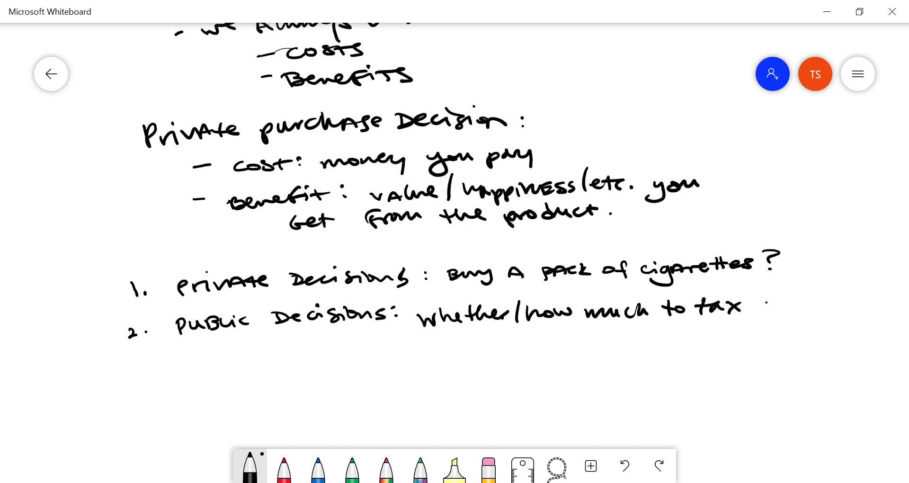
drag(756, 310, 835, 306)
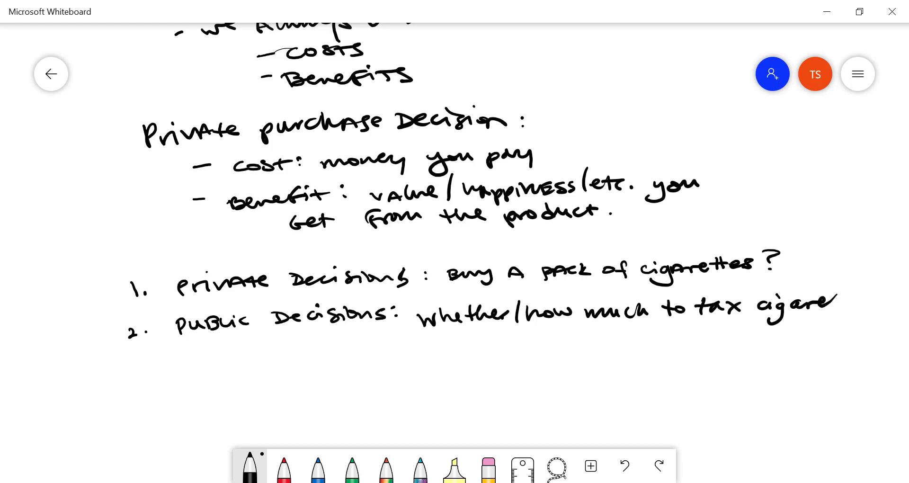
drag(835, 304, 892, 303)
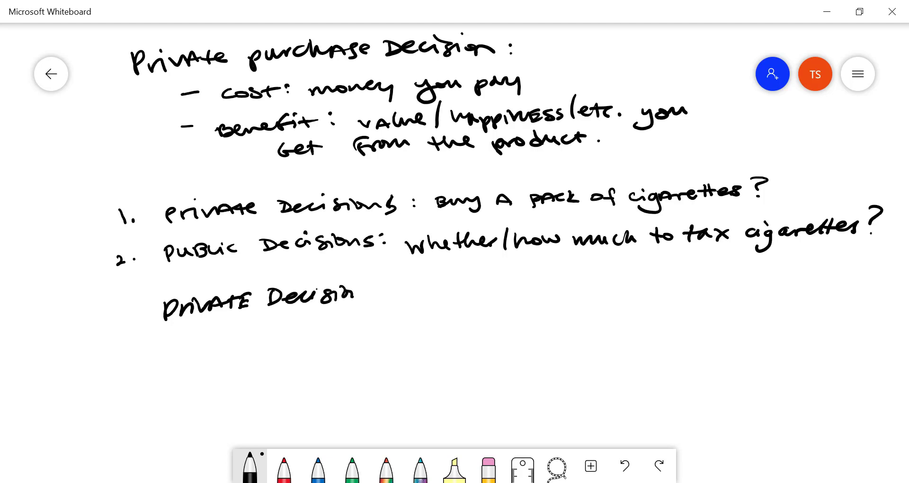
Step: Underline the PRIVATE Decision heading and write an underlined 'costs:' with '$ to purchase'
drag(161, 326, 358, 304)
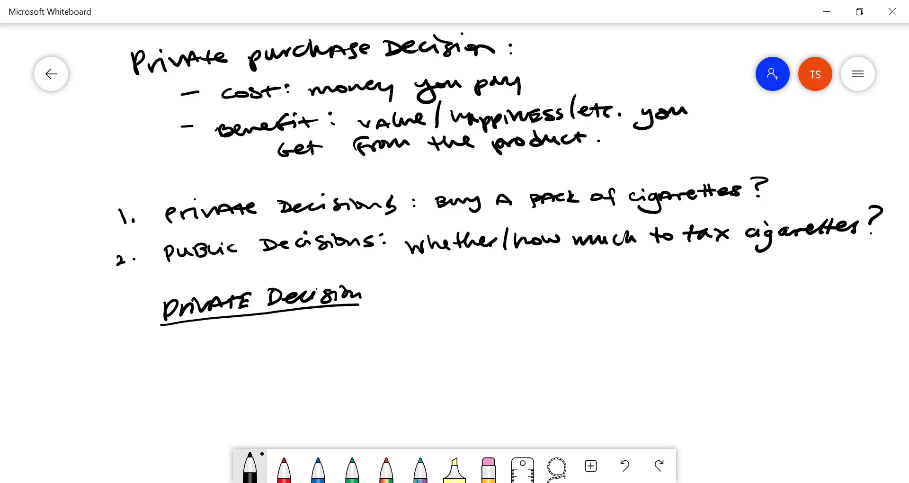
drag(142, 349, 151, 347)
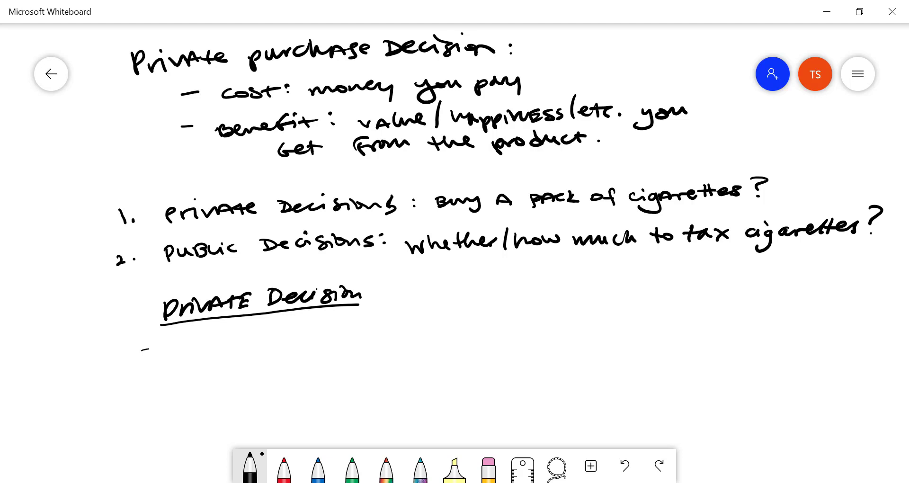
drag(156, 344, 231, 344)
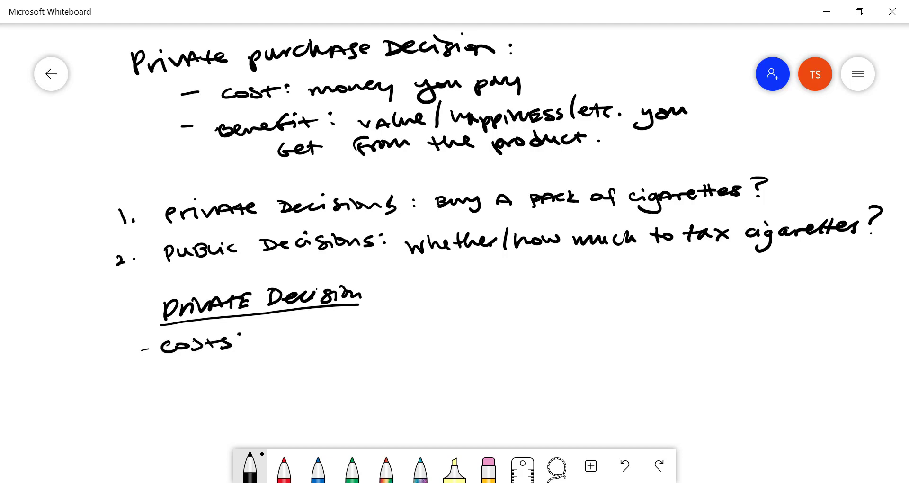
drag(162, 357, 244, 353)
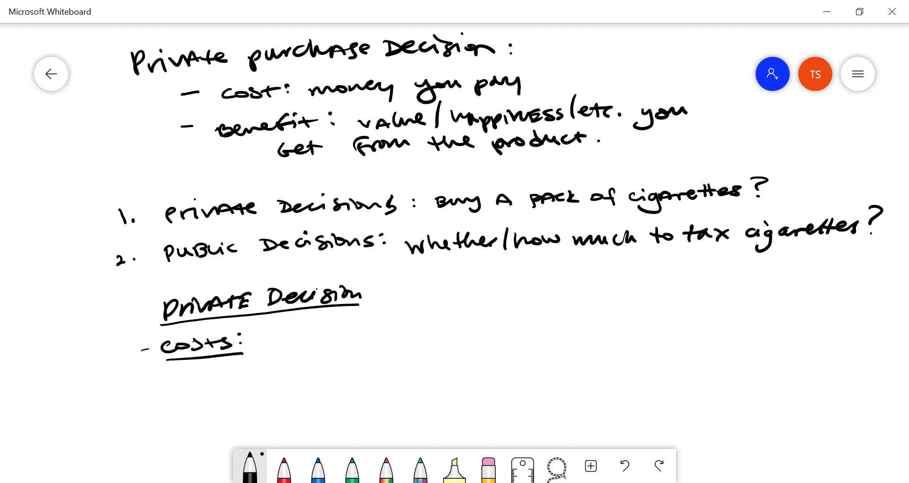
drag(290, 336, 316, 334)
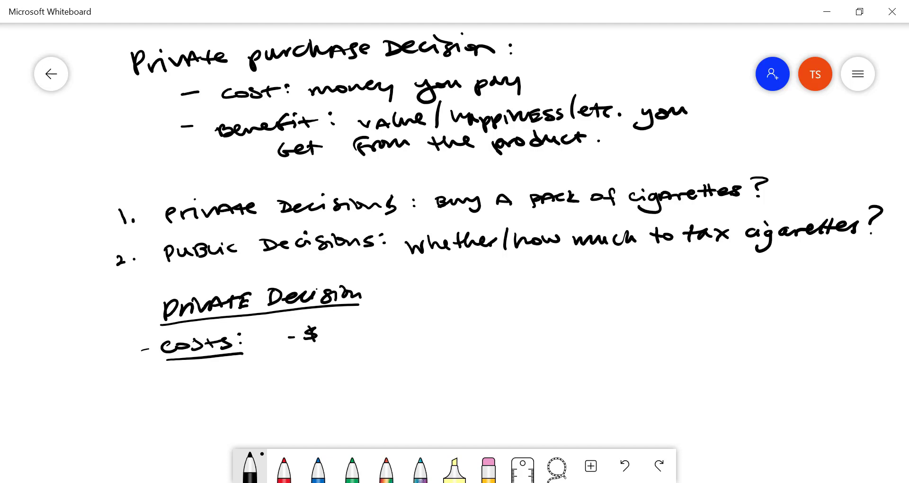
drag(333, 324, 344, 345)
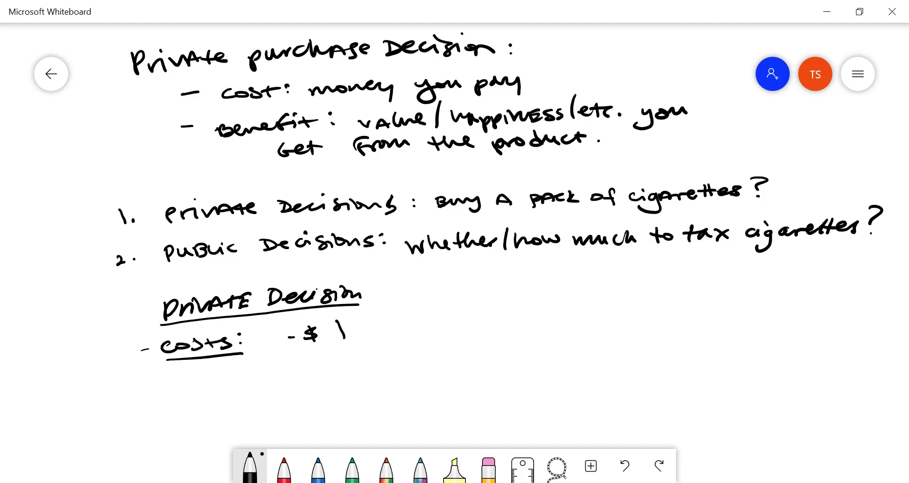
drag(339, 334, 411, 333)
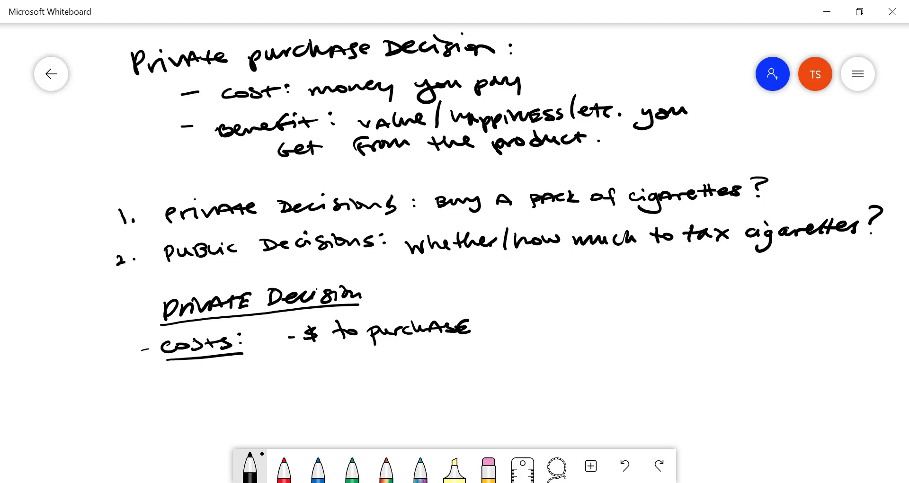
Step: Handwrite the 'long-term health costs' bullet under costs
scroll(down, 3)
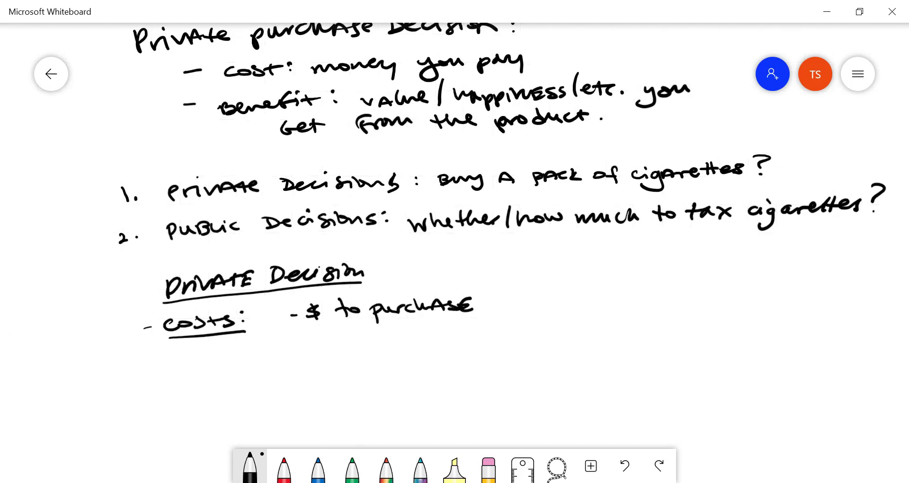
drag(290, 347, 304, 350)
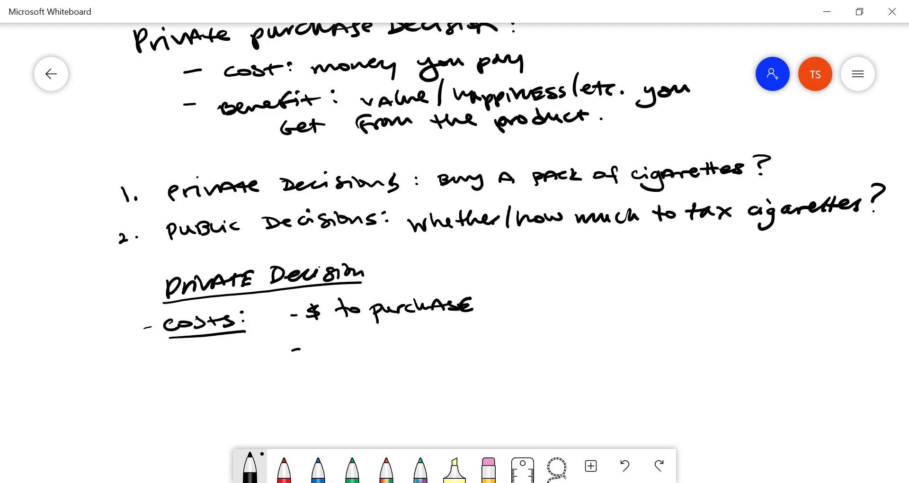
drag(298, 347, 362, 344)
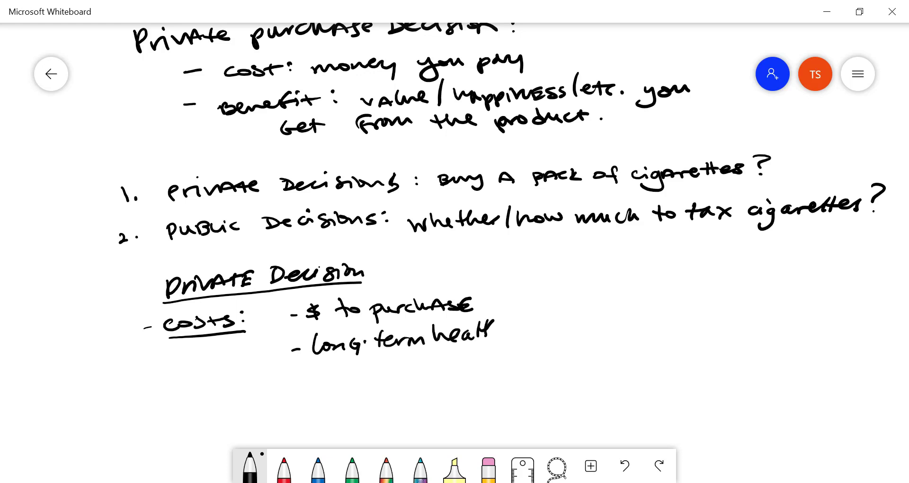
drag(495, 331, 565, 330)
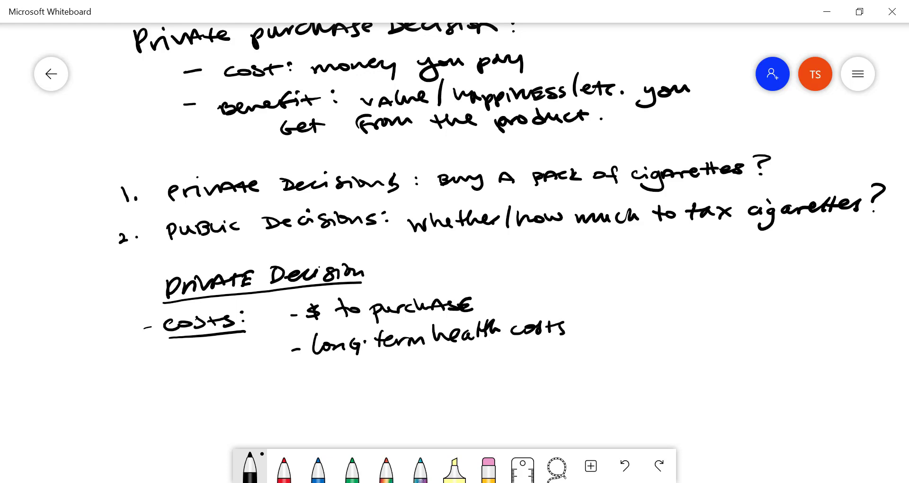
scroll(down, 3)
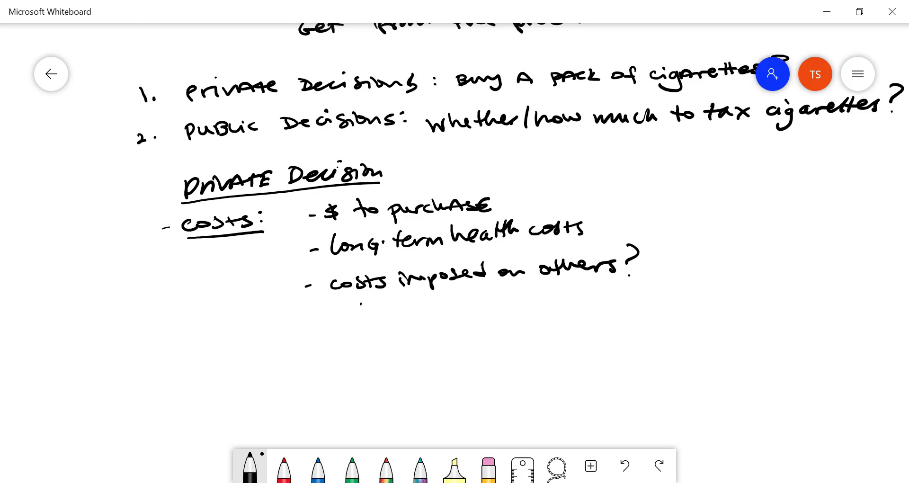
Step: Draw an arrow labeling 'costs imposed on others?' as "externalities" and start a Benefits heading
drag(359, 313, 412, 310)
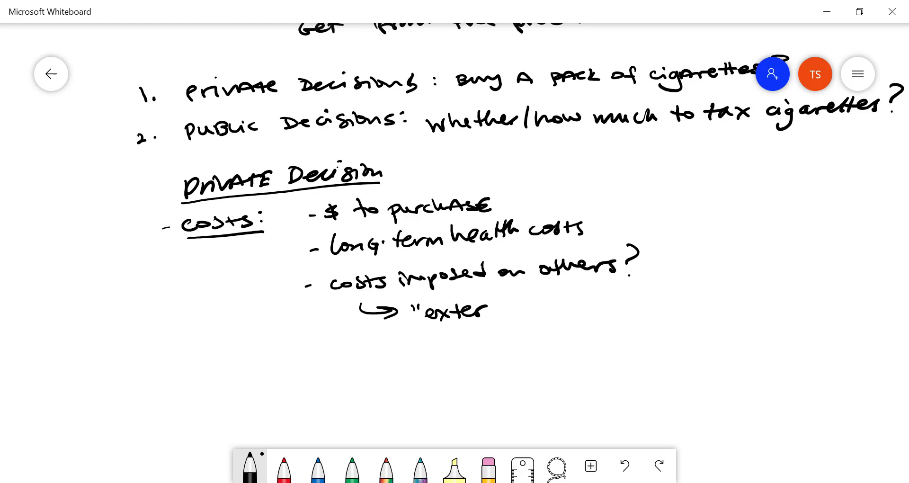
drag(481, 307, 557, 306)
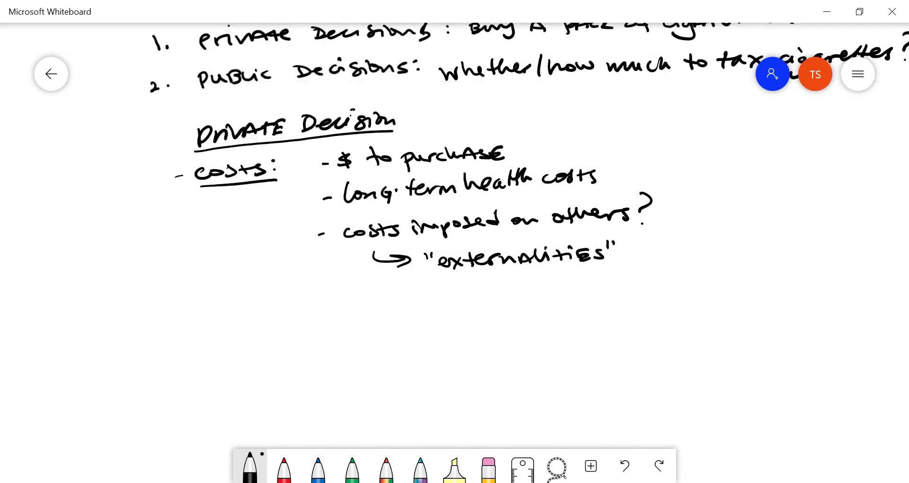
drag(194, 295, 235, 304)
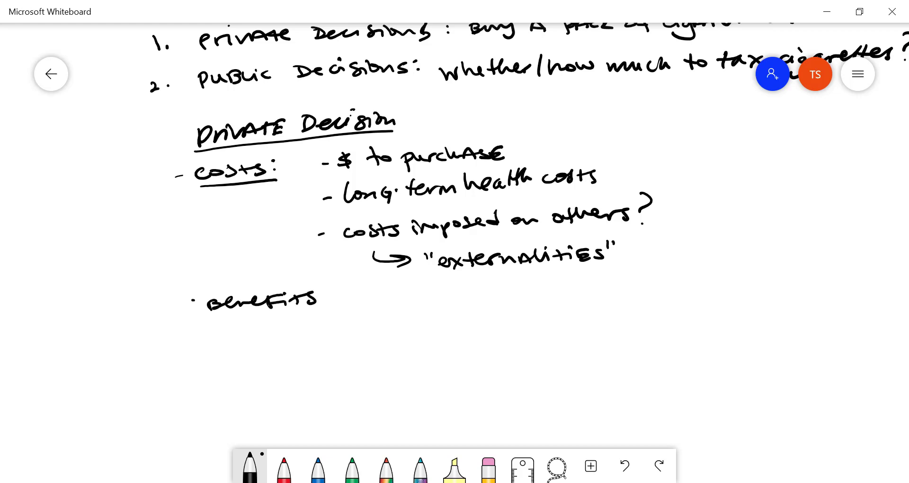
Step: Underline 'Benefits:' and write 'short-term enjoyment or stress relief...' as the first benefits
drag(209, 316, 314, 307)
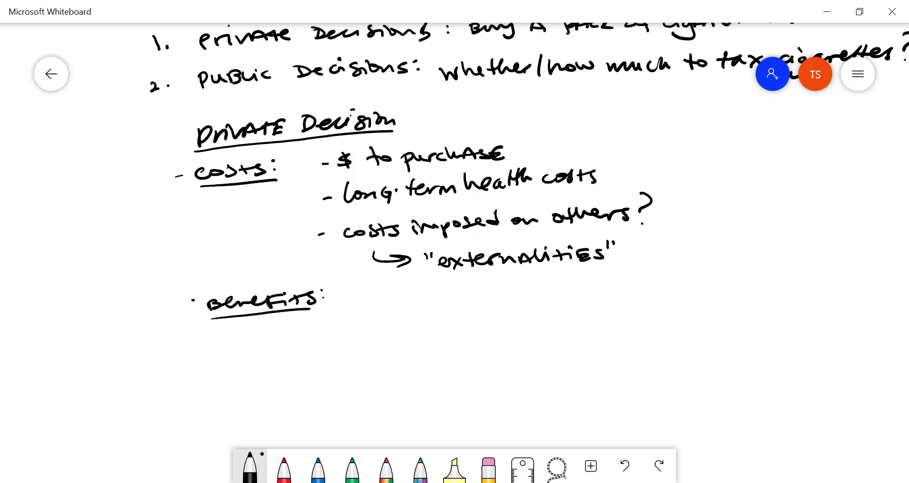
drag(347, 296, 364, 296)
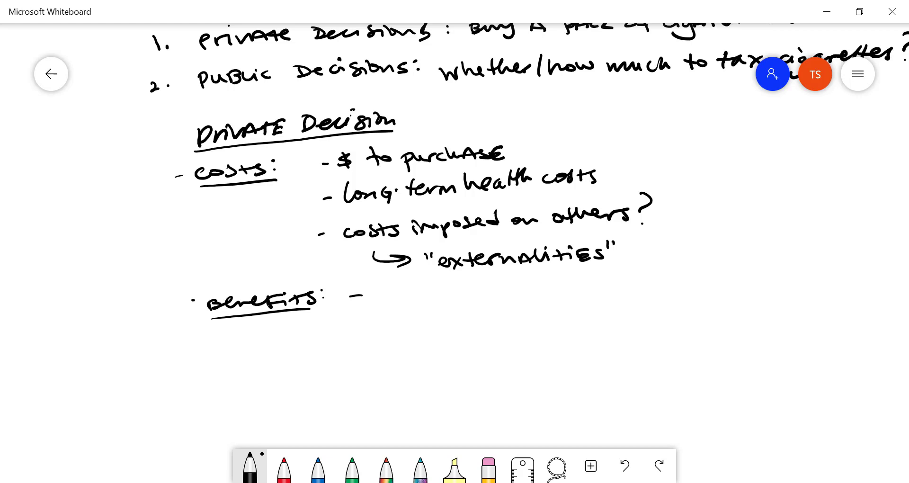
drag(371, 294, 440, 294)
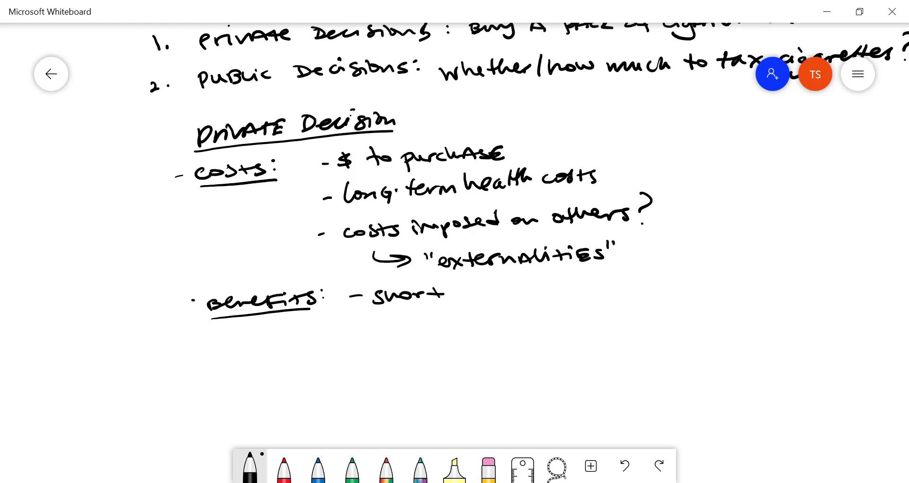
drag(458, 292, 556, 292)
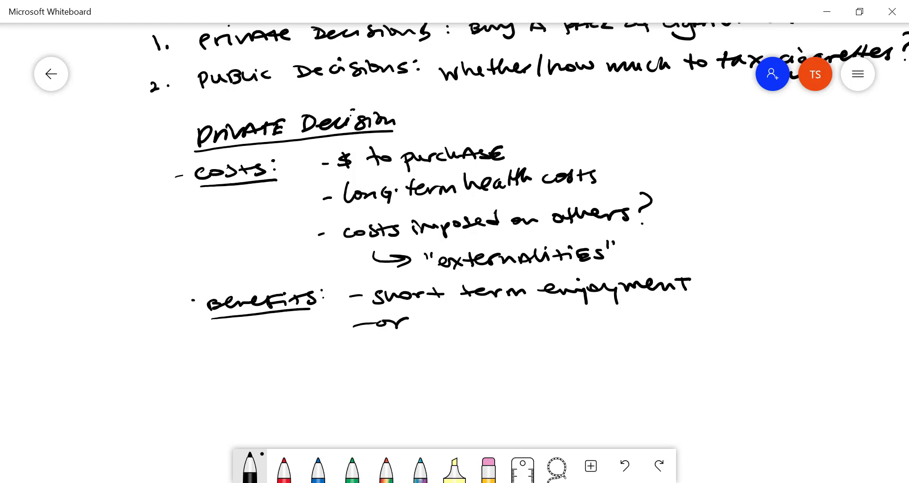
drag(431, 318, 505, 318)
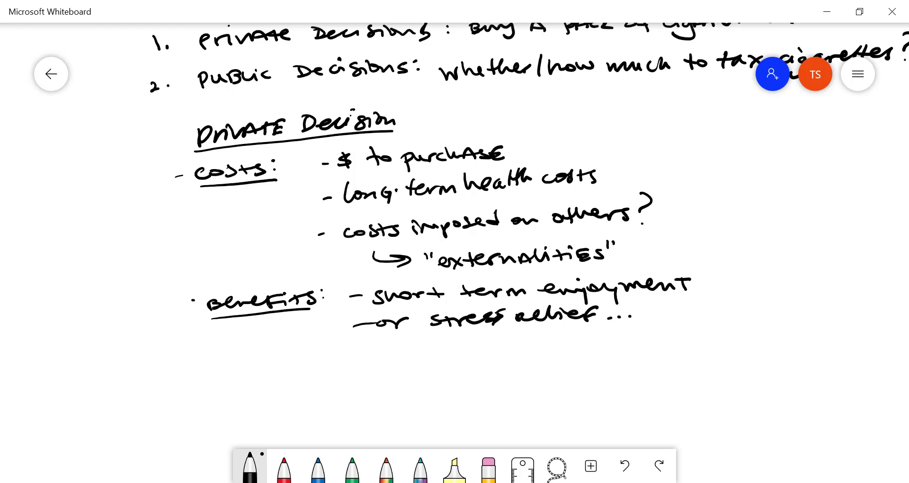
Step: Handwrite the benefit bullets 'look cool' and 'or just addicted'
drag(351, 355, 366, 353)
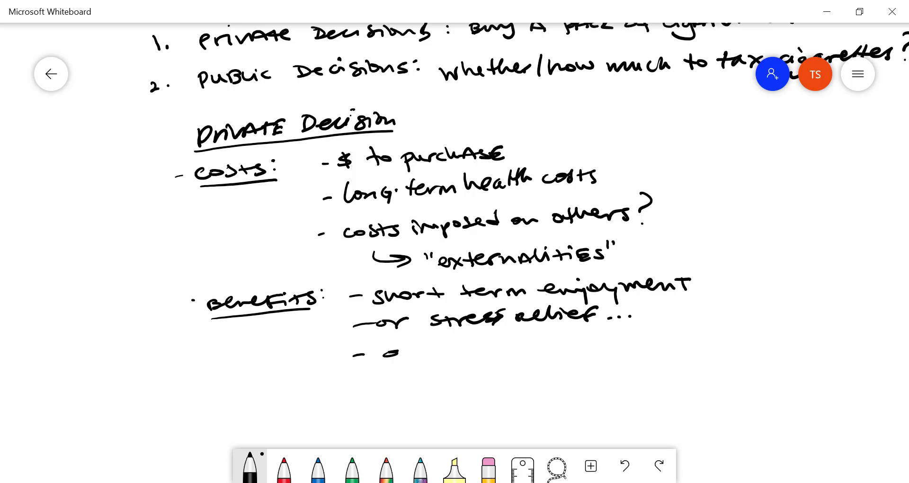
drag(382, 347, 481, 344)
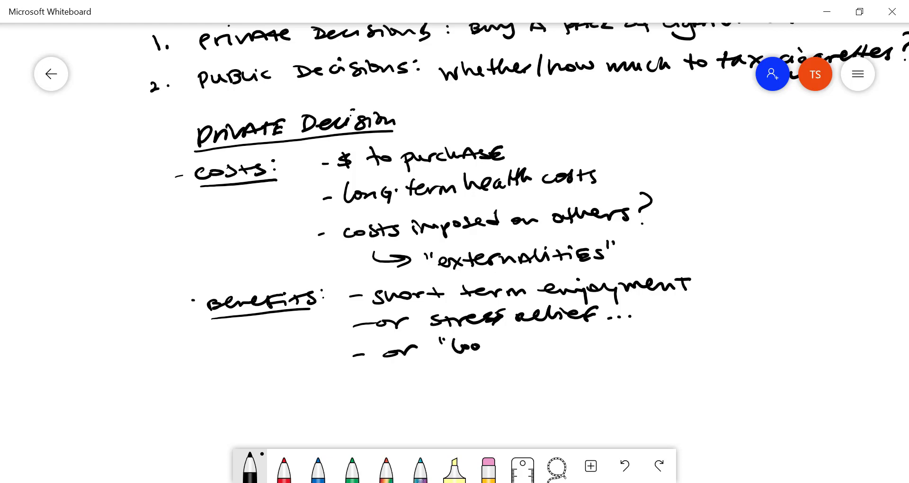
drag(458, 345, 545, 345)
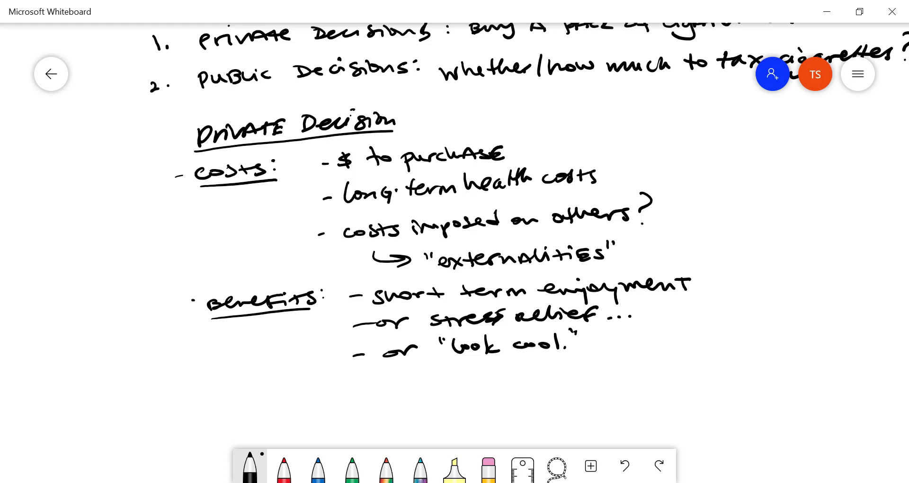
drag(353, 379, 412, 379)
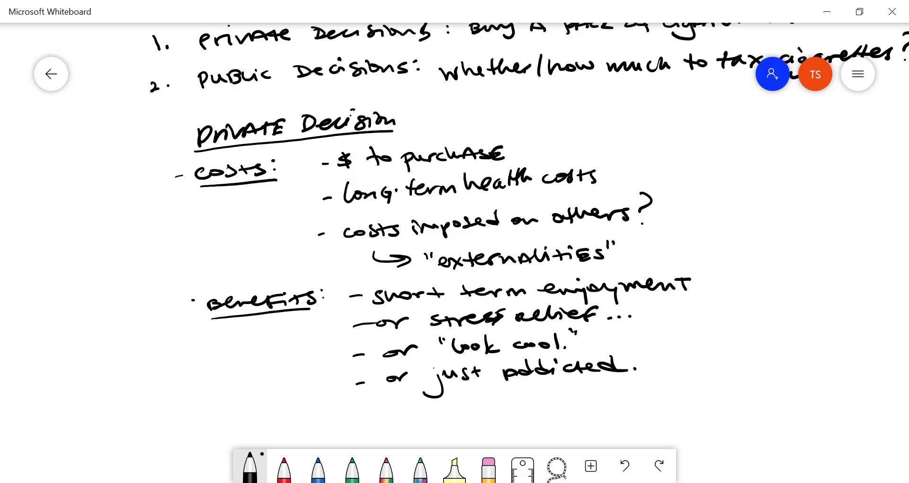
scroll(down, 3)
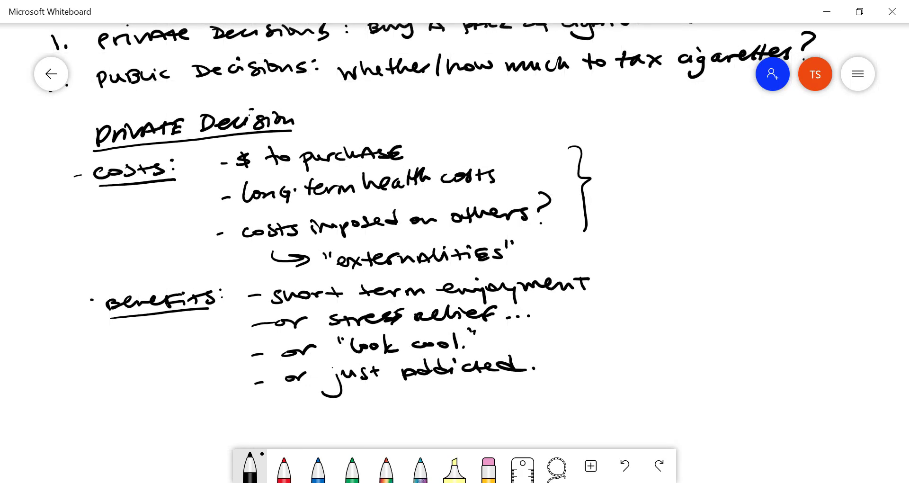
Step: Write that cigarette buyers may not consider these costs, which can violate our "rationality assumption."
drag(614, 155, 624, 142)
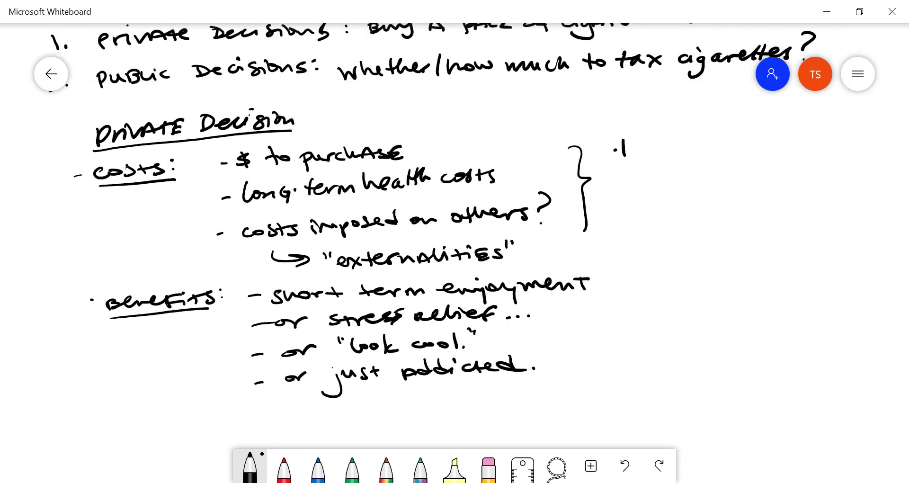
drag(614, 148, 719, 139)
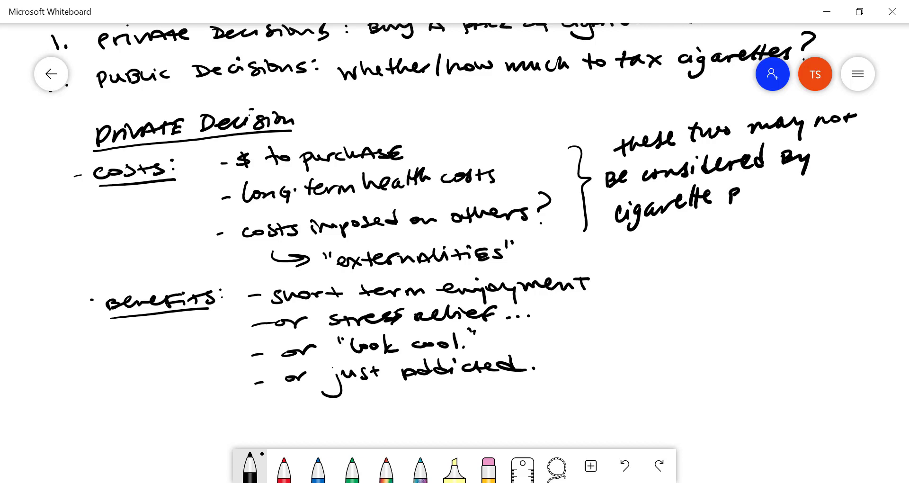
text(uyers)
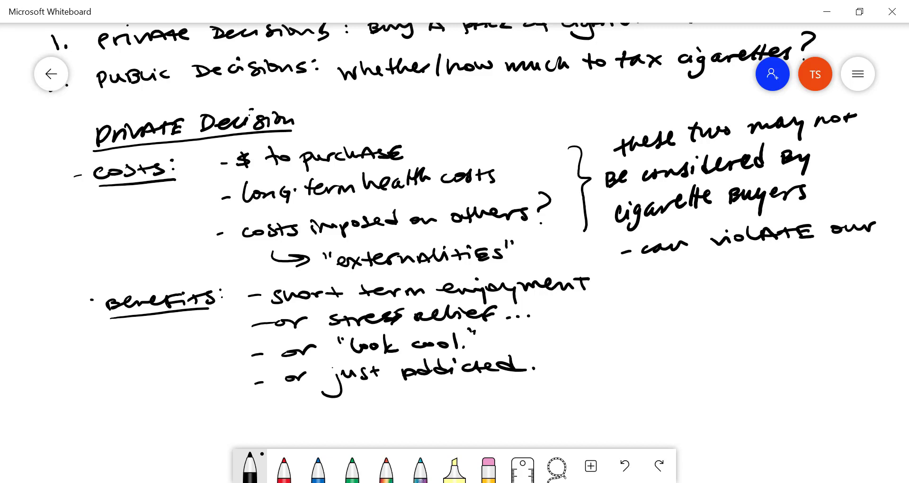
drag(631, 281, 678, 281)
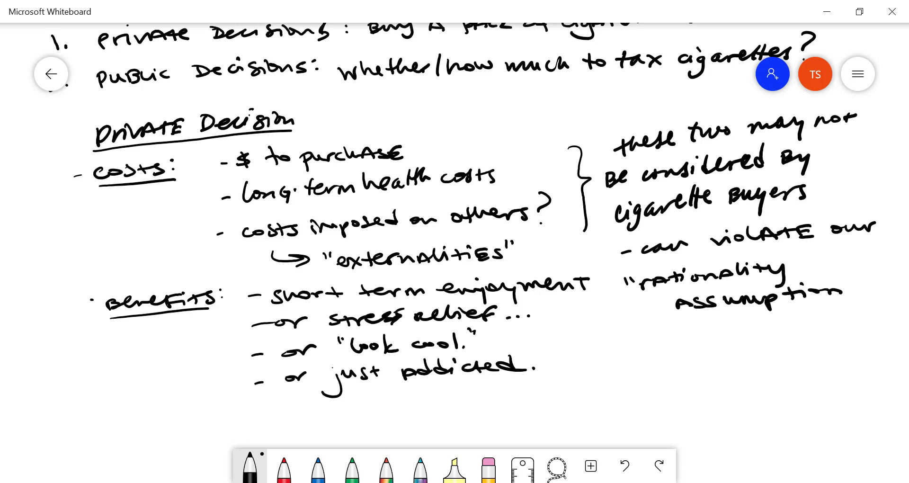
click(846, 284)
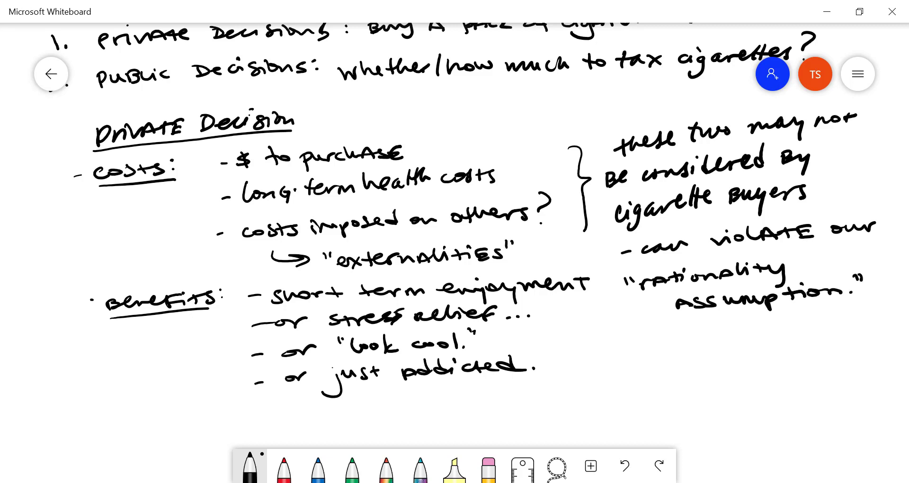